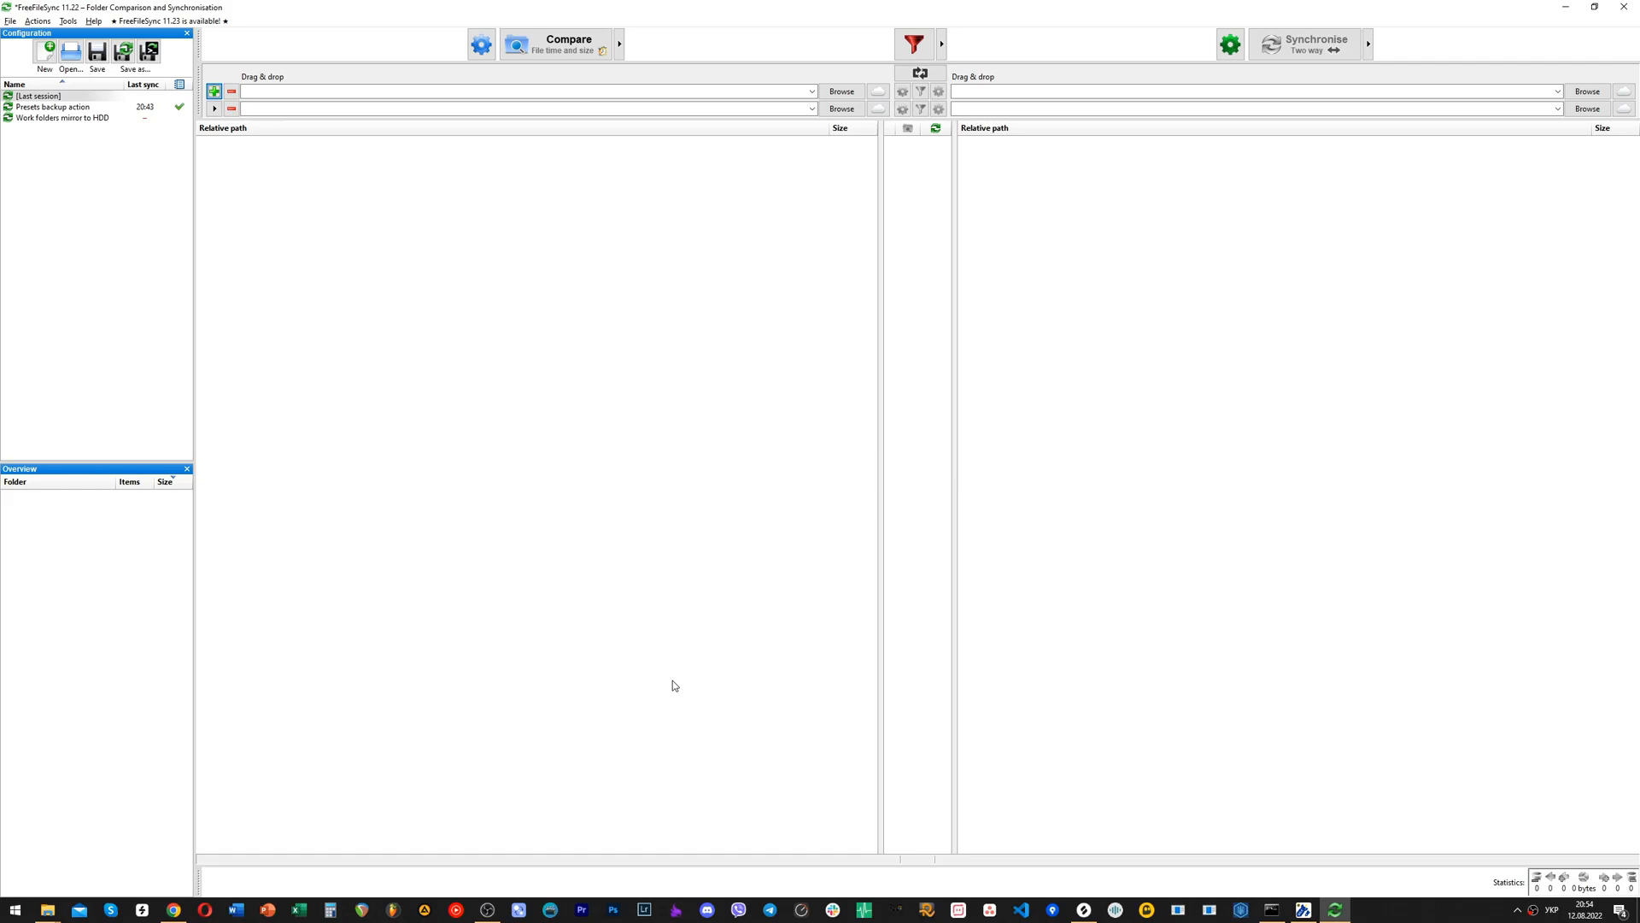
pyautogui.moveTo(659, 451)
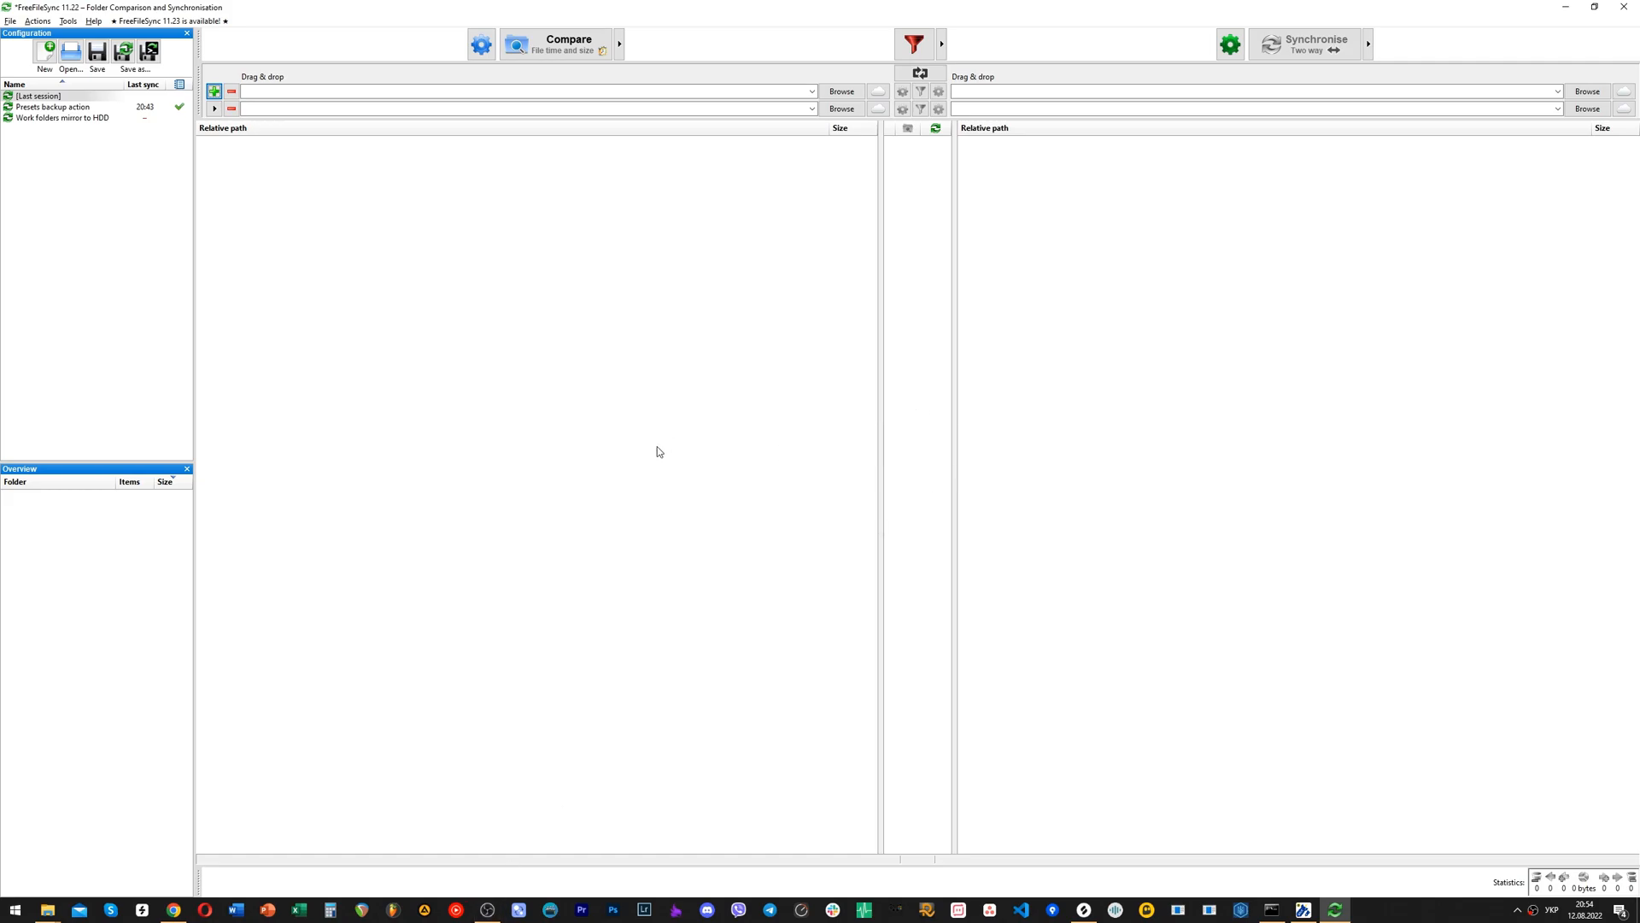
pyautogui.moveTo(660, 430)
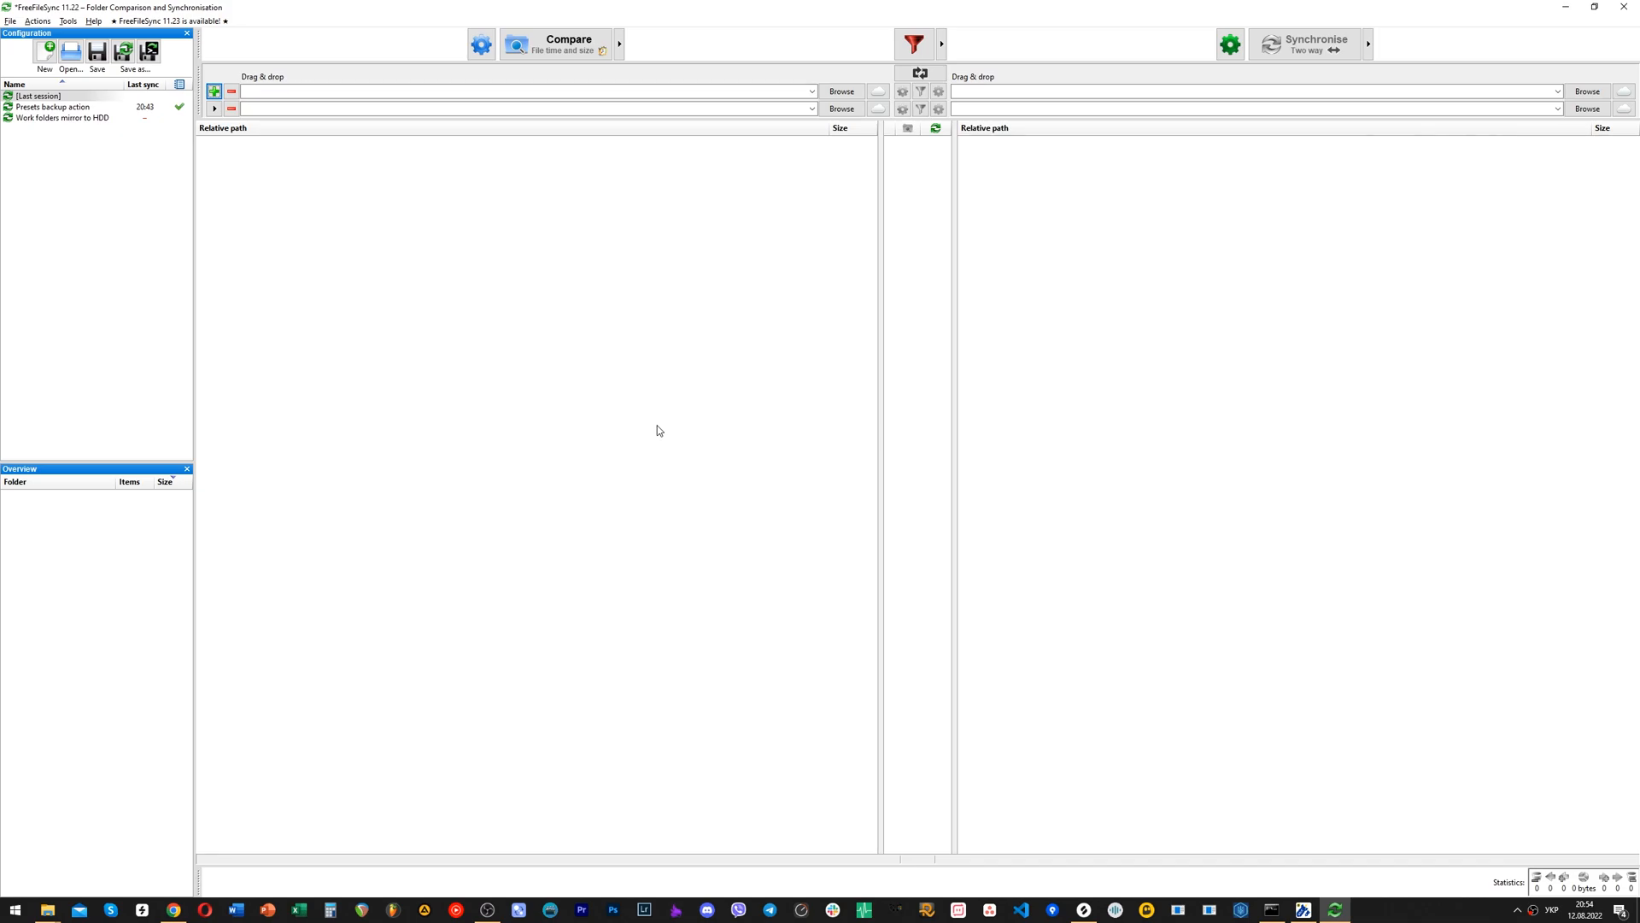
pyautogui.moveTo(486, 298)
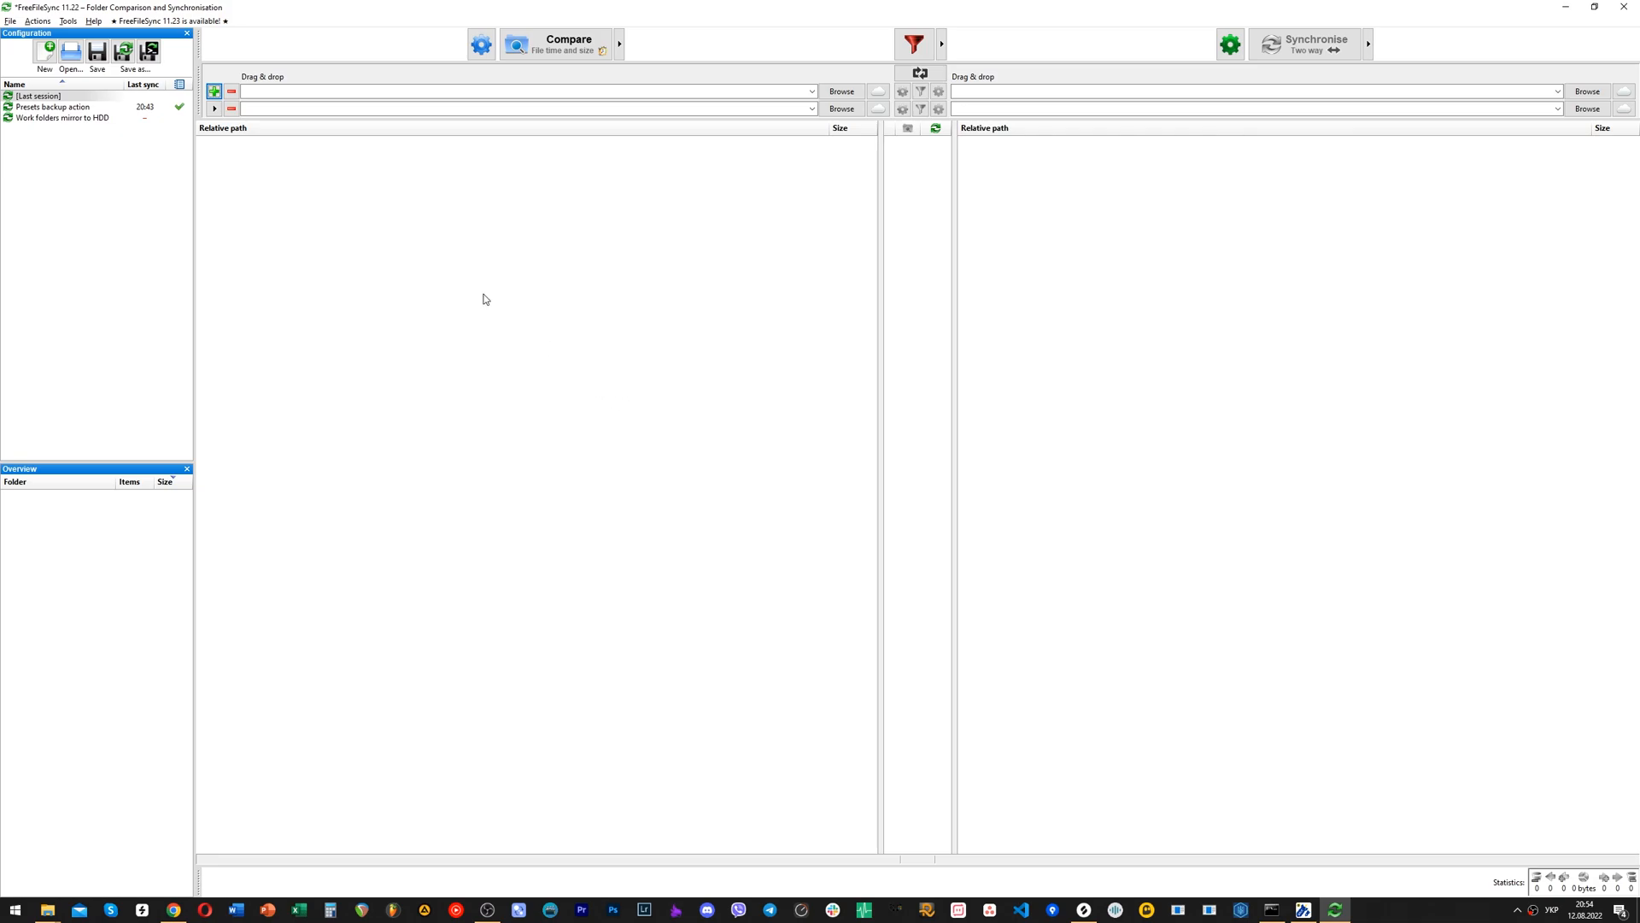
pyautogui.moveTo(367, 143)
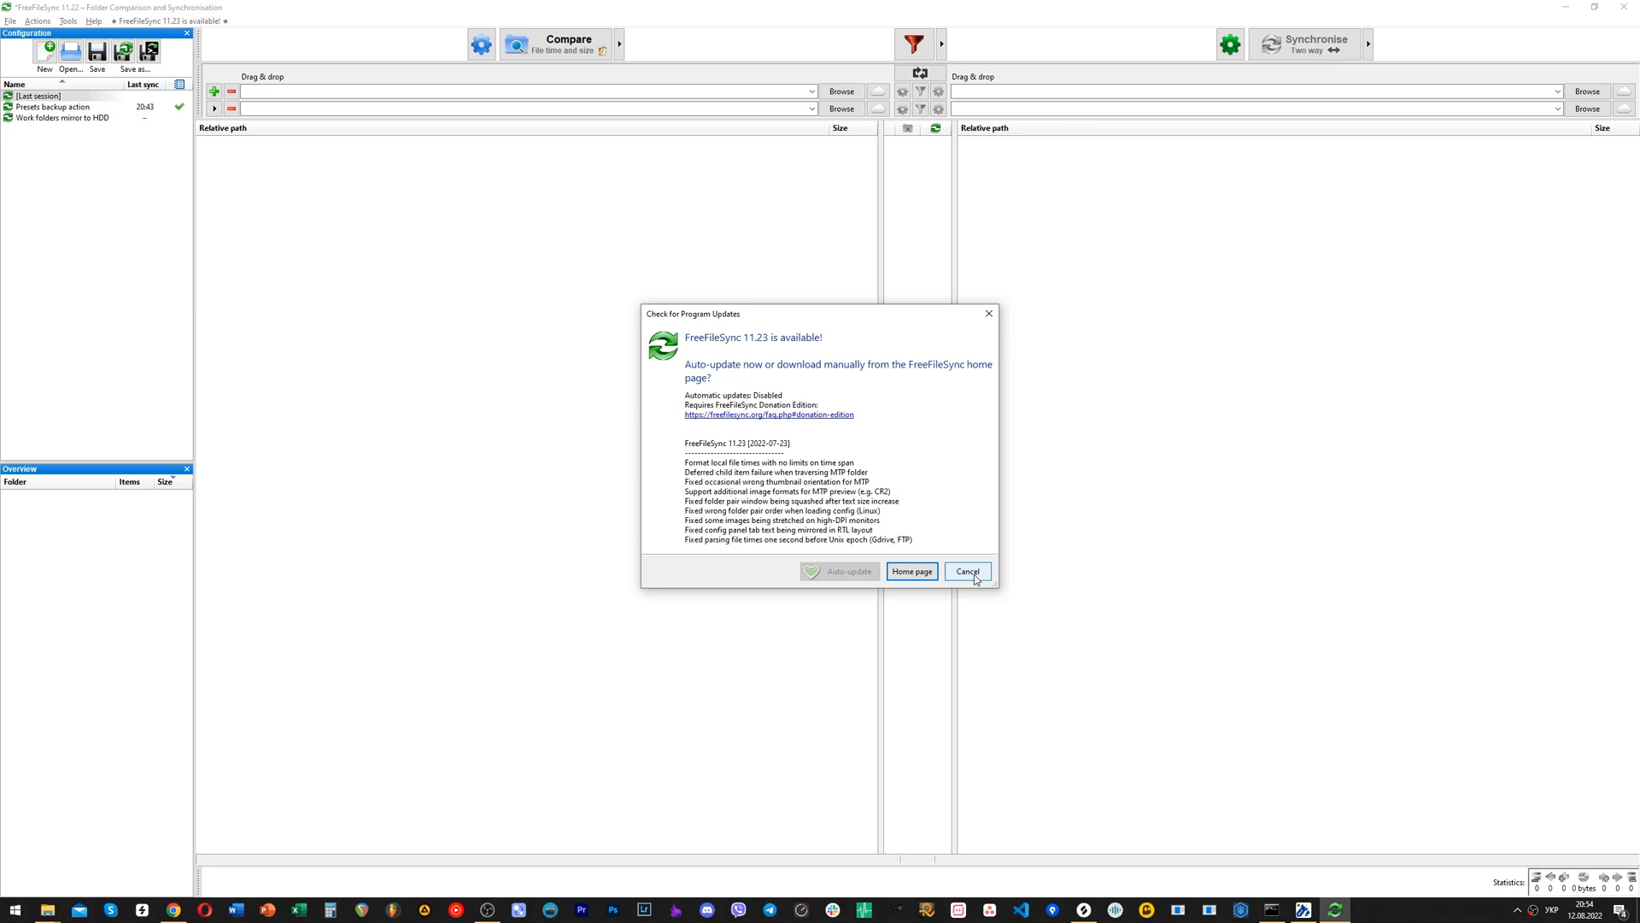
# Step: Dismiss the version 11.23 update notice with Cancel, keeping the current FreeFileSync version
pyautogui.click(967, 571)
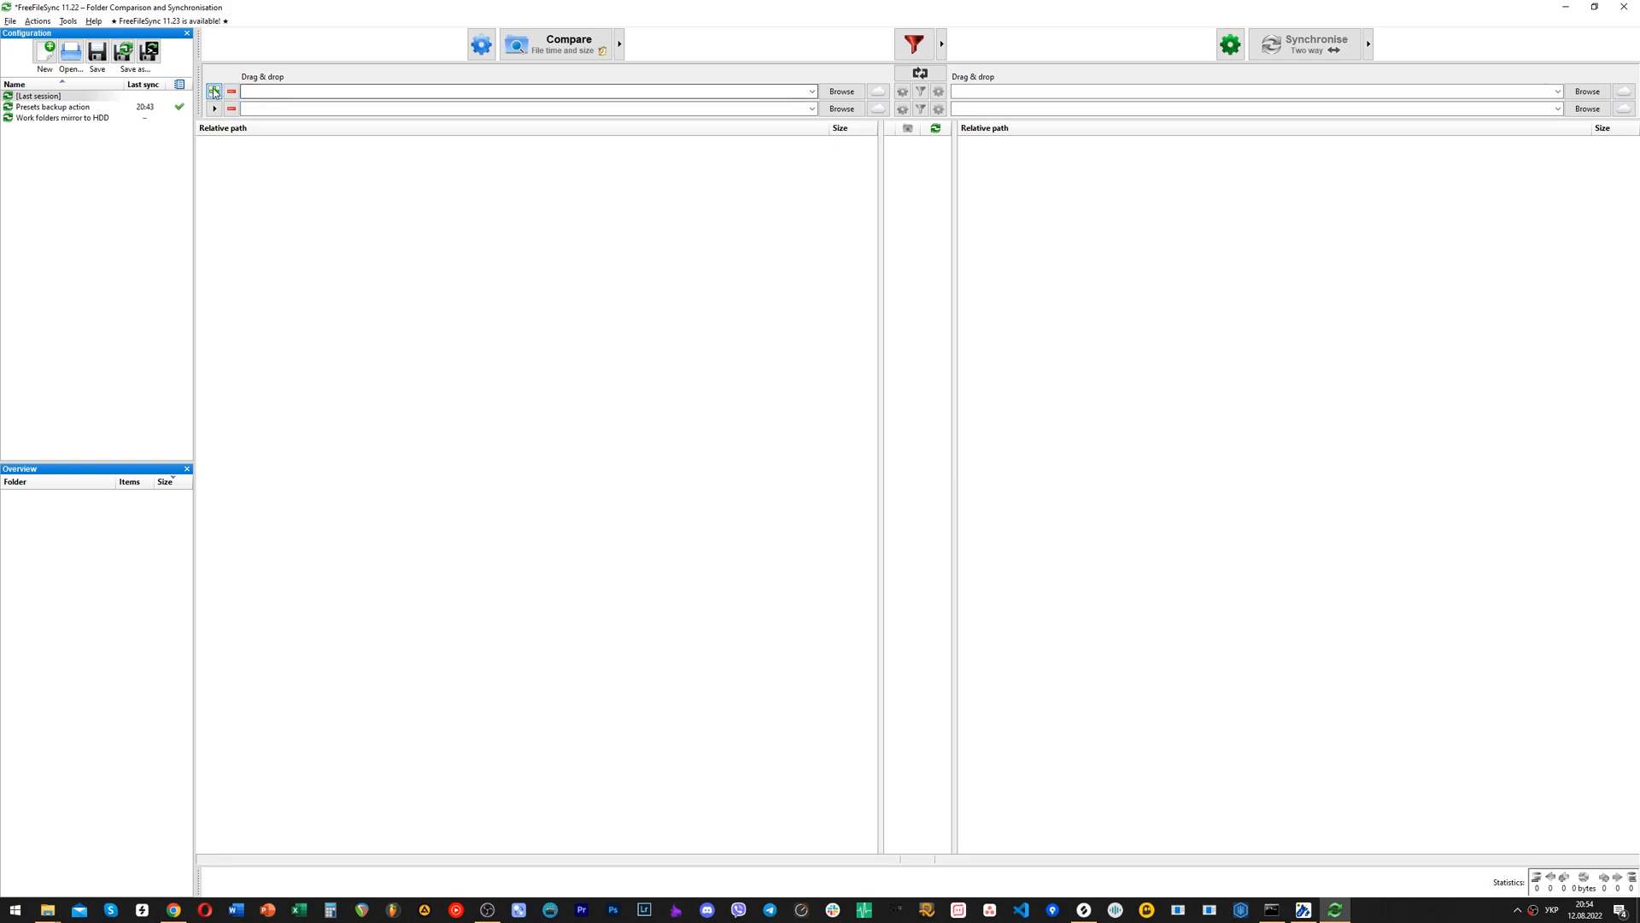
# Step: Add folder pairs and set the destination to C:\Users\grizz\Desktop\Test Preset Folder subfolders
pyautogui.click(213, 87)
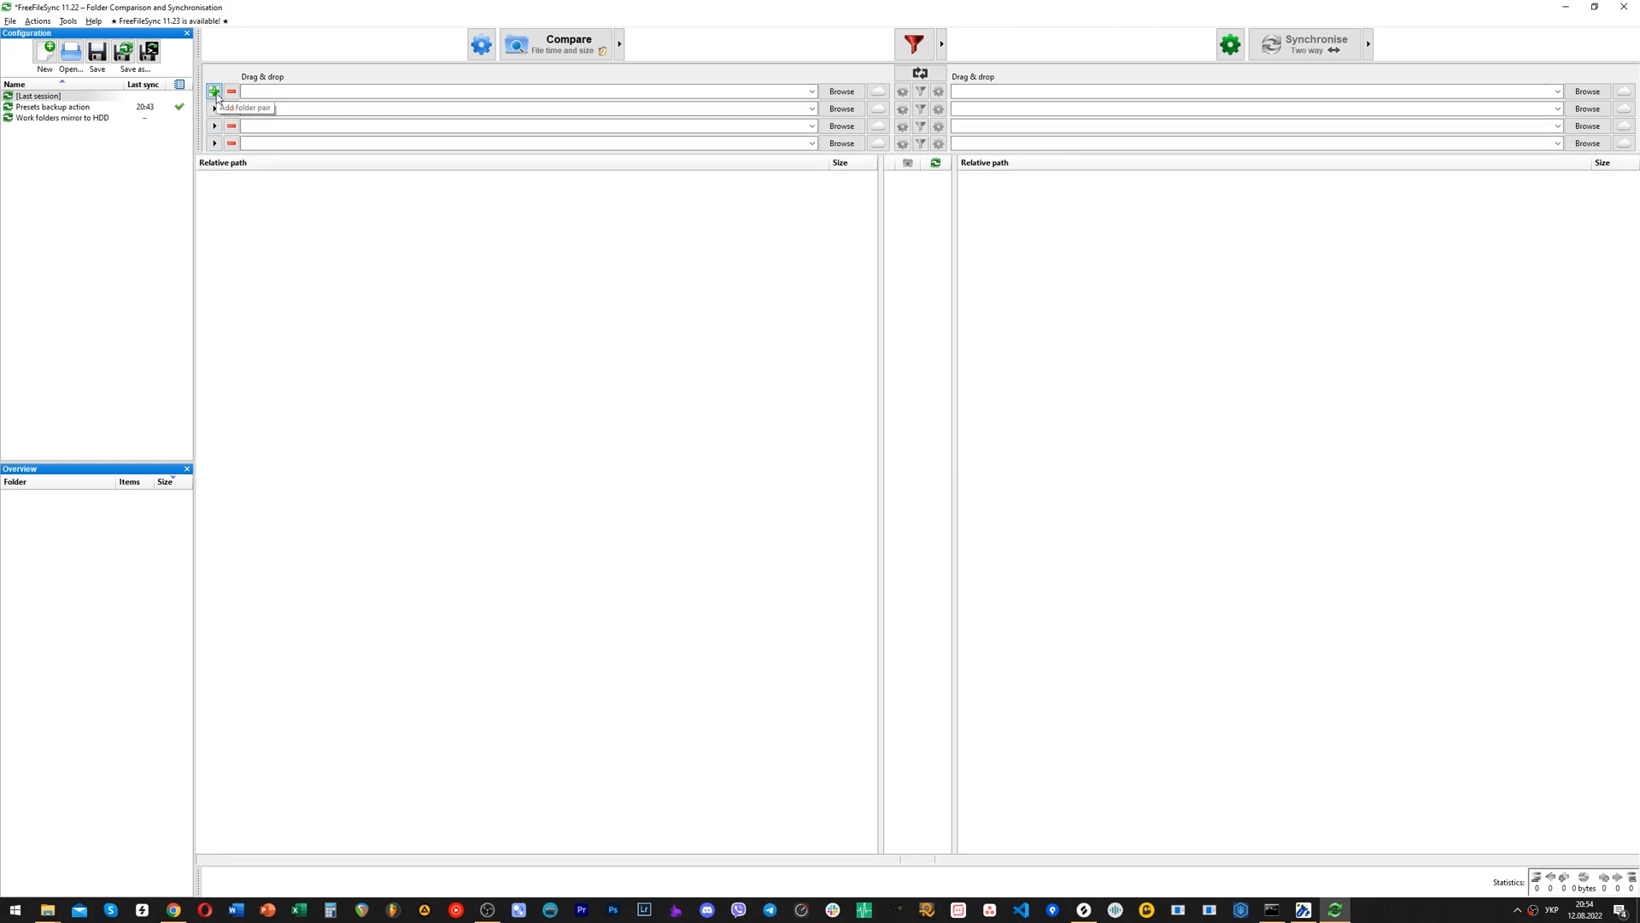
pyautogui.click(214, 89)
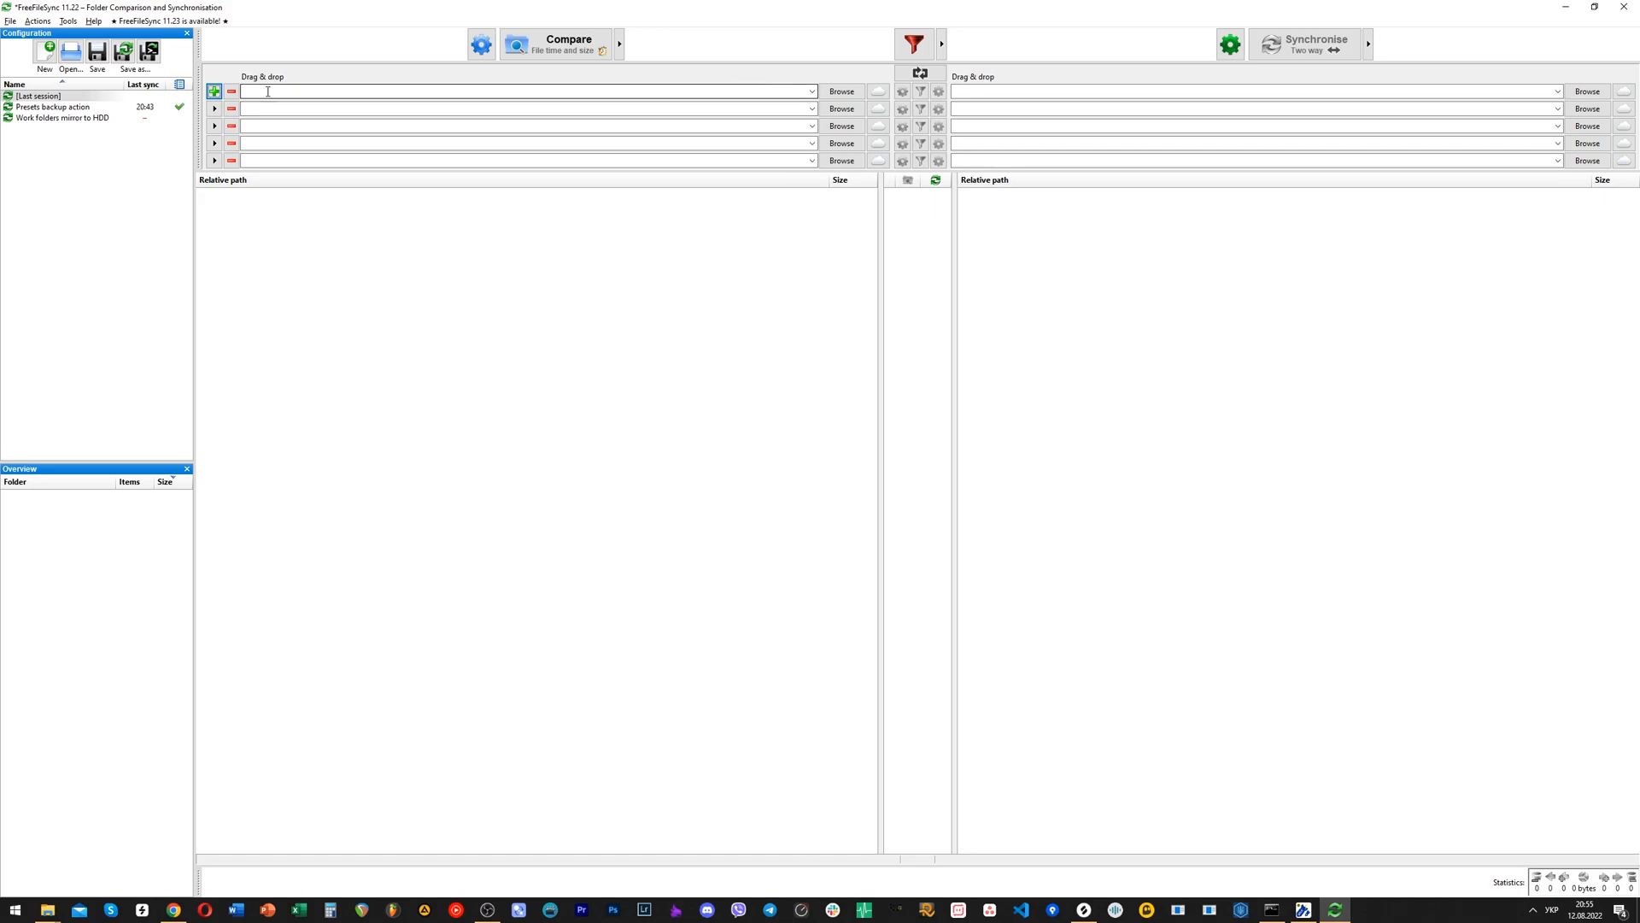
pyautogui.moveTo(275, 90)
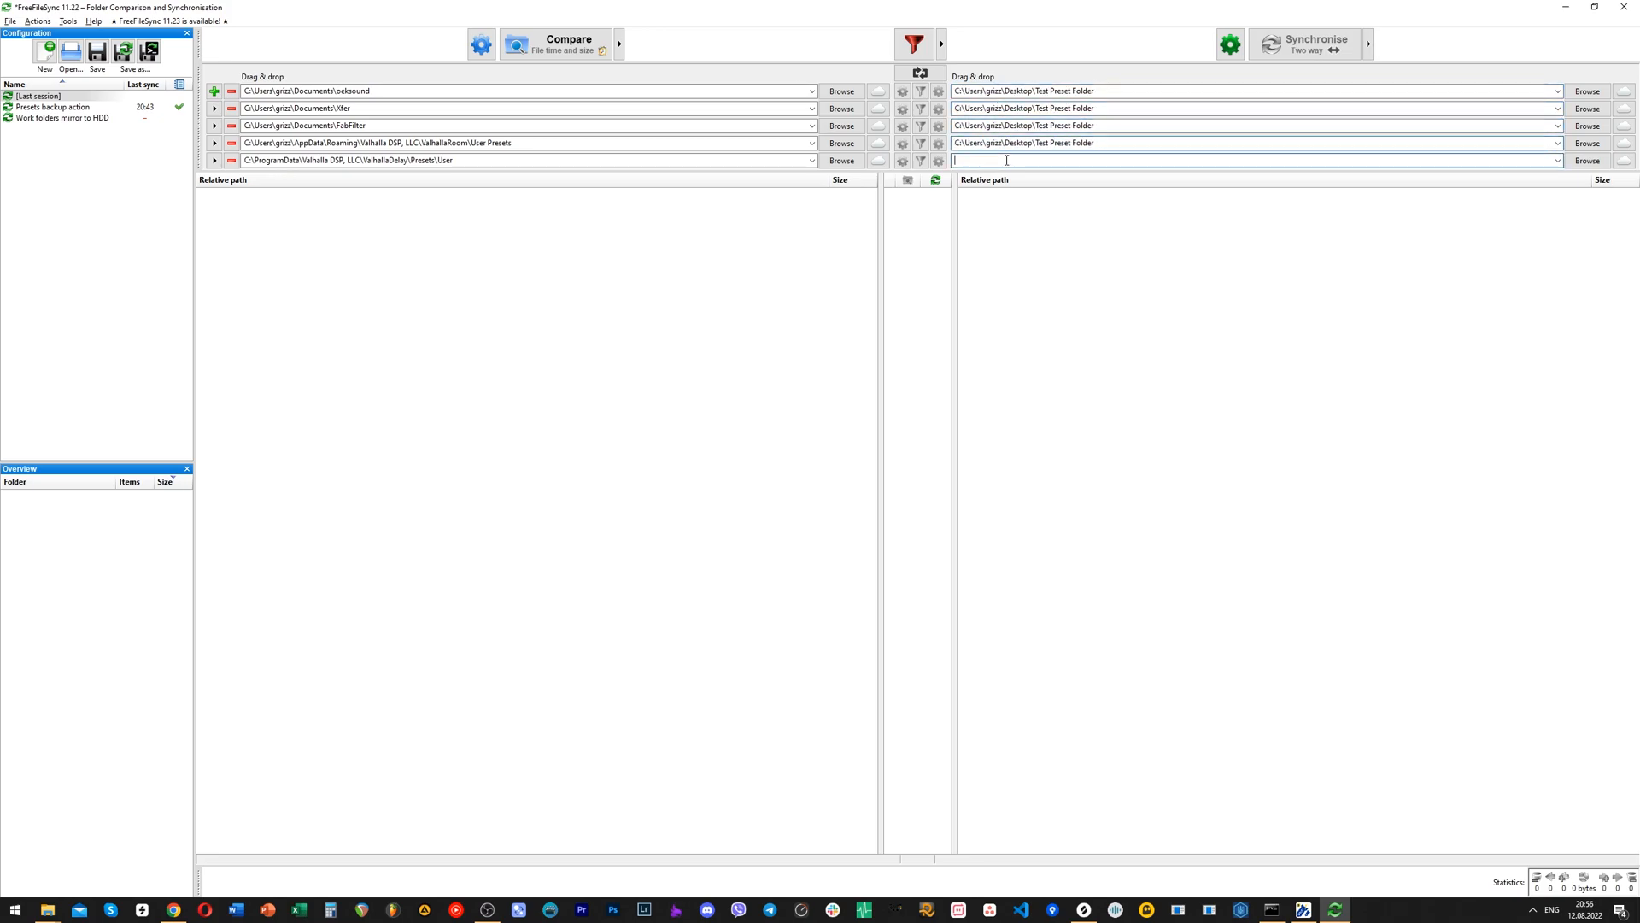
pyautogui.write('C:\\Users\\grizz\\Desktop\\Test Preset Folder\\Valhalla Delay')
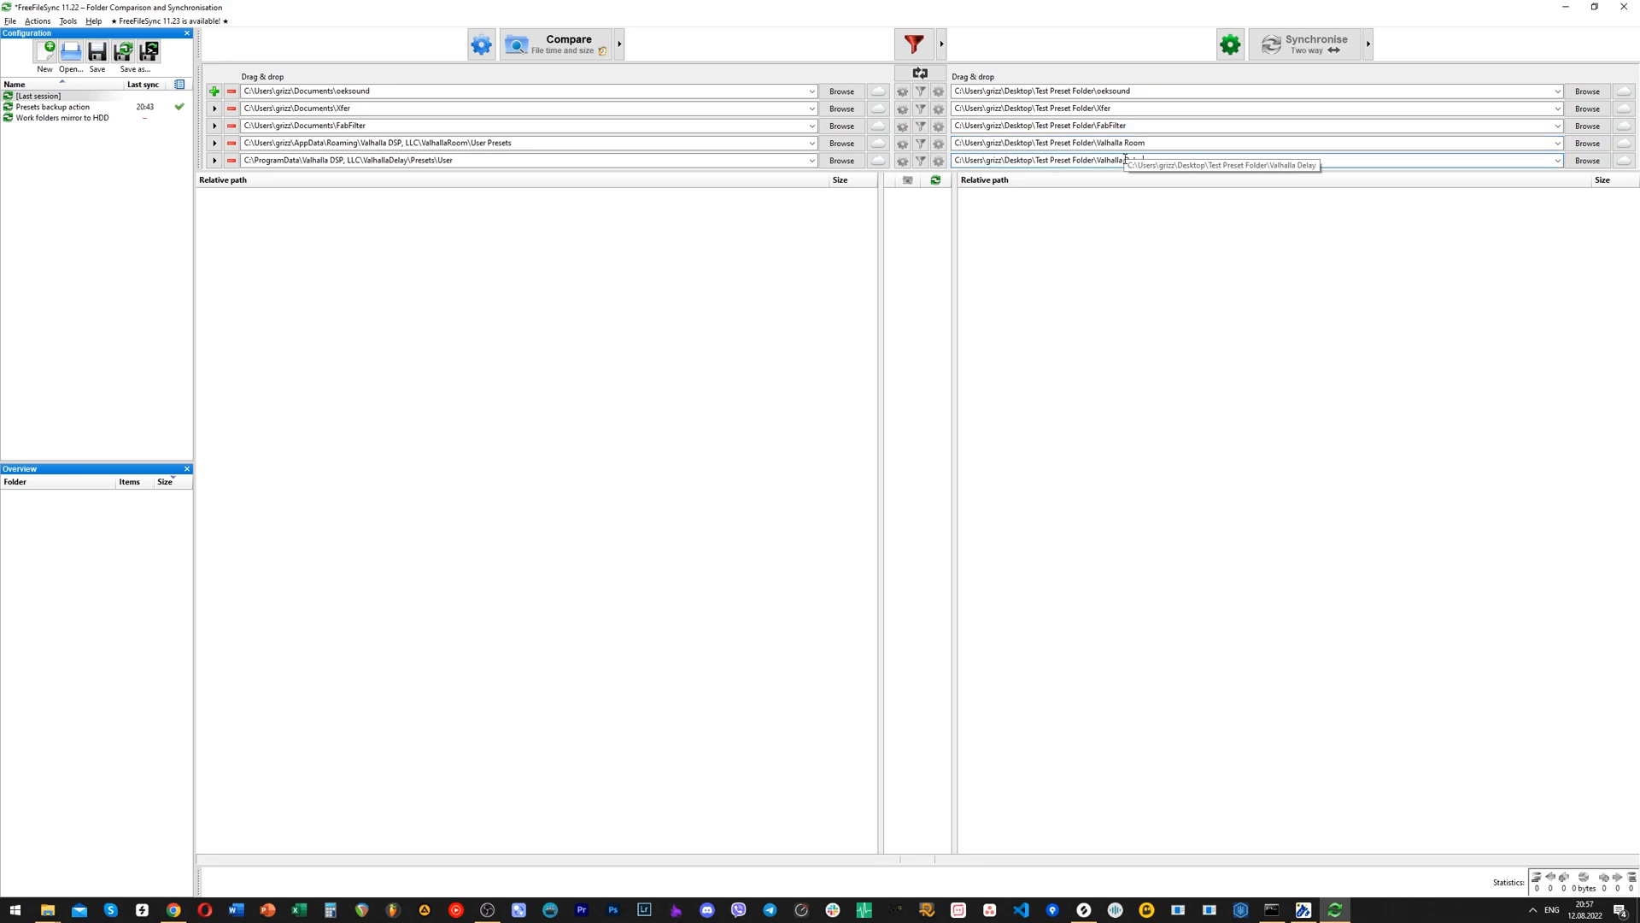
pyautogui.moveTo(1134, 260)
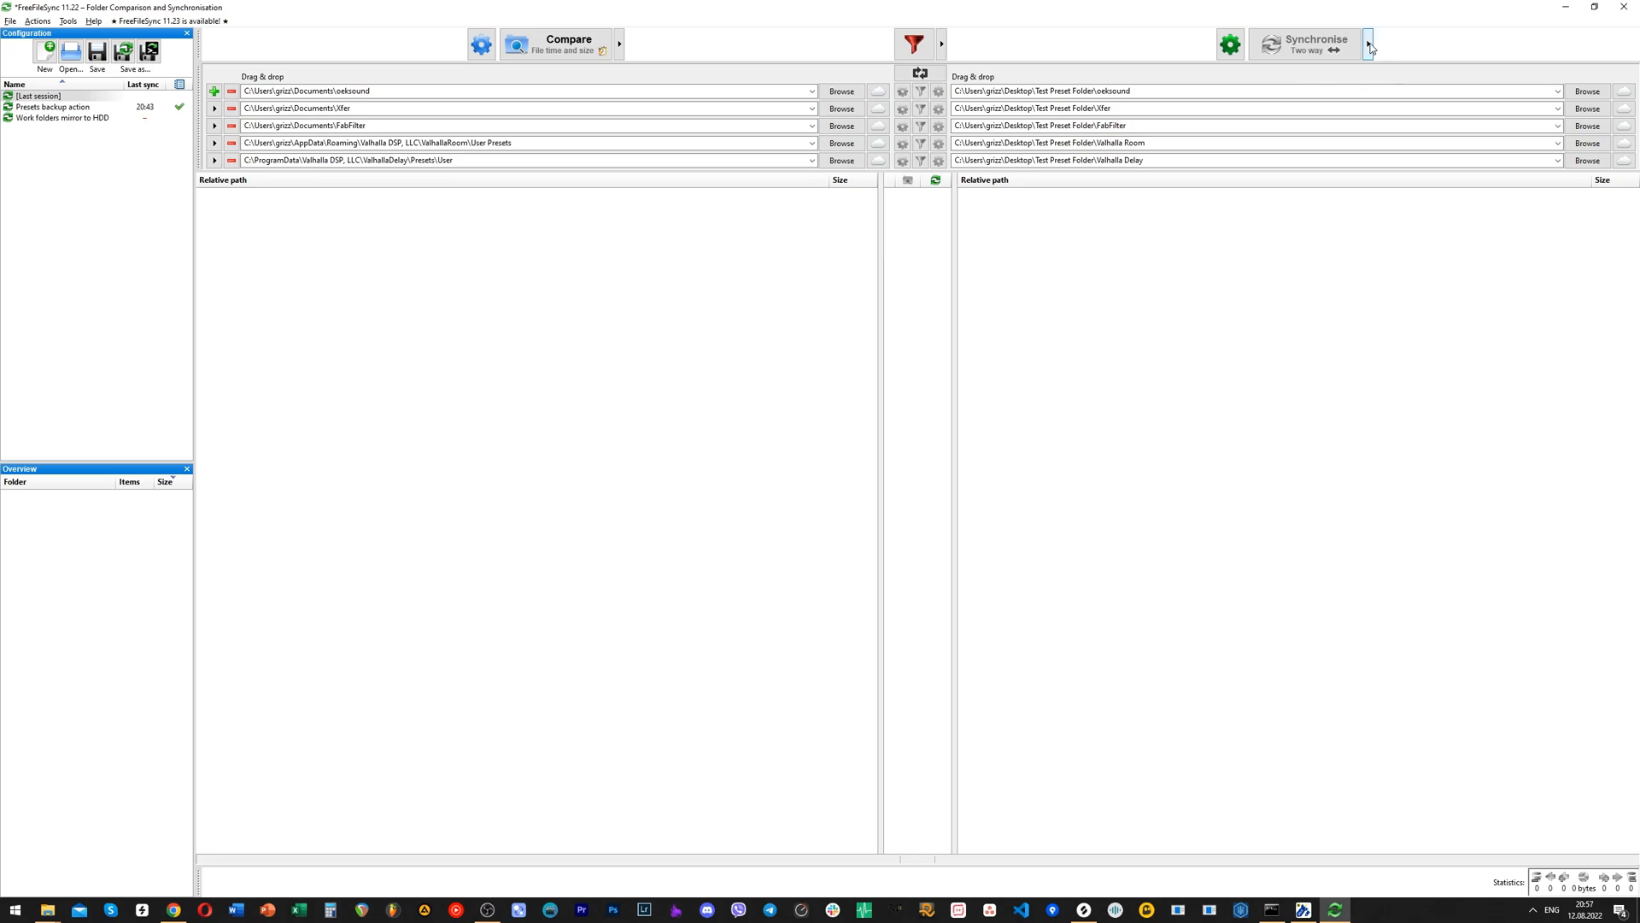
# Step: Switch the synchronisation variant from Two way to Mirror for the preset folder pairs
pyautogui.click(1369, 41)
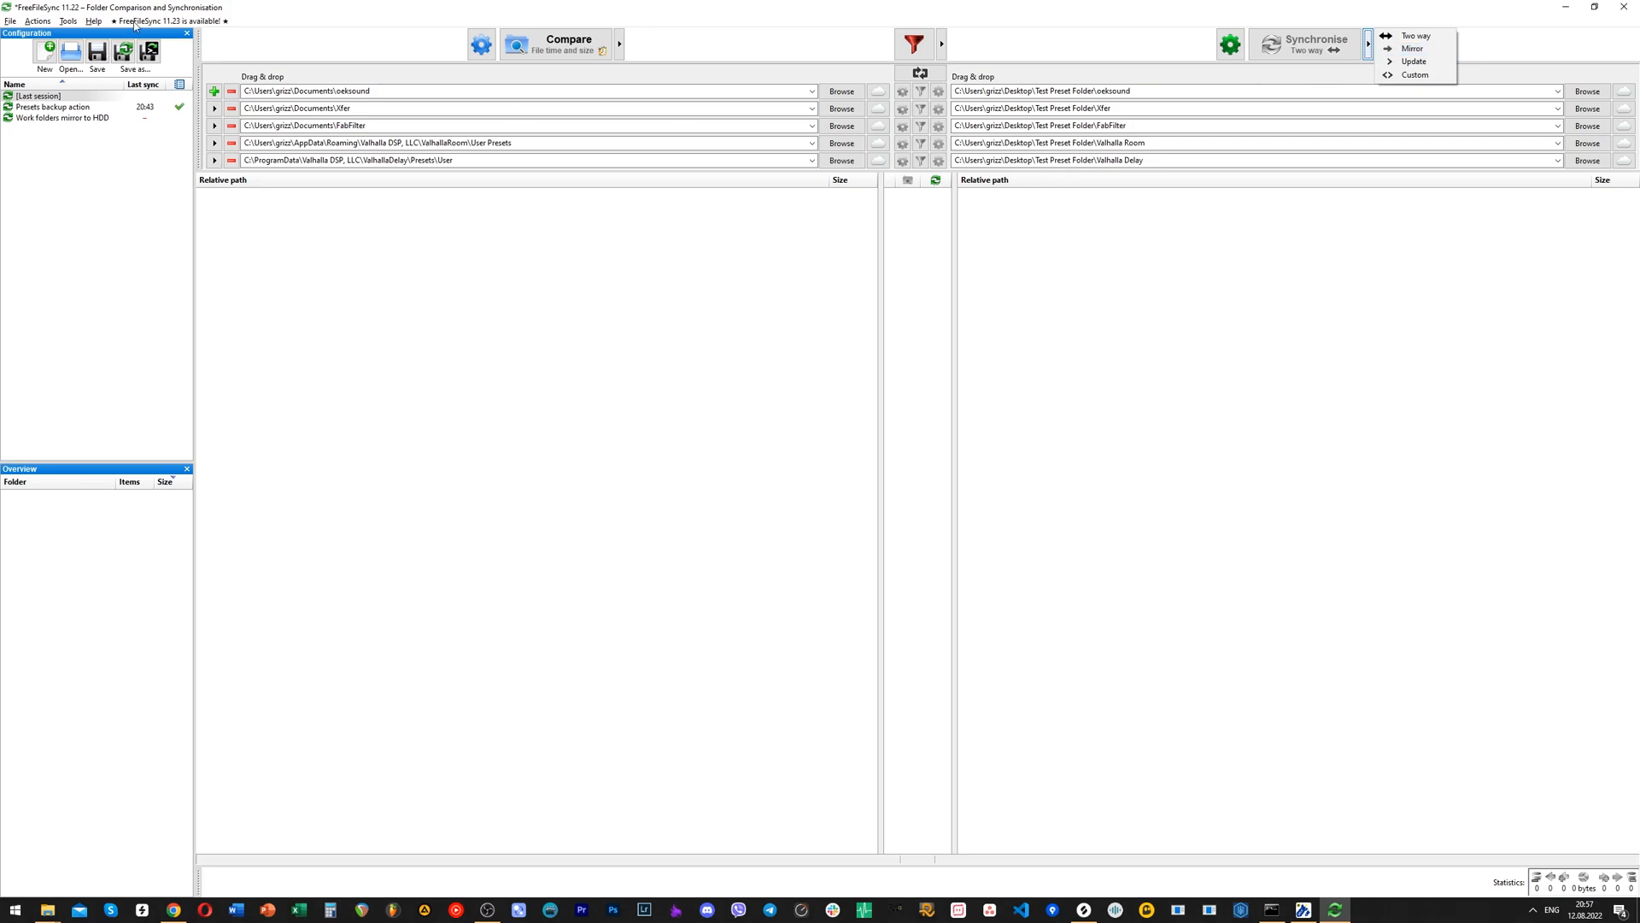
pyautogui.moveTo(1412, 48)
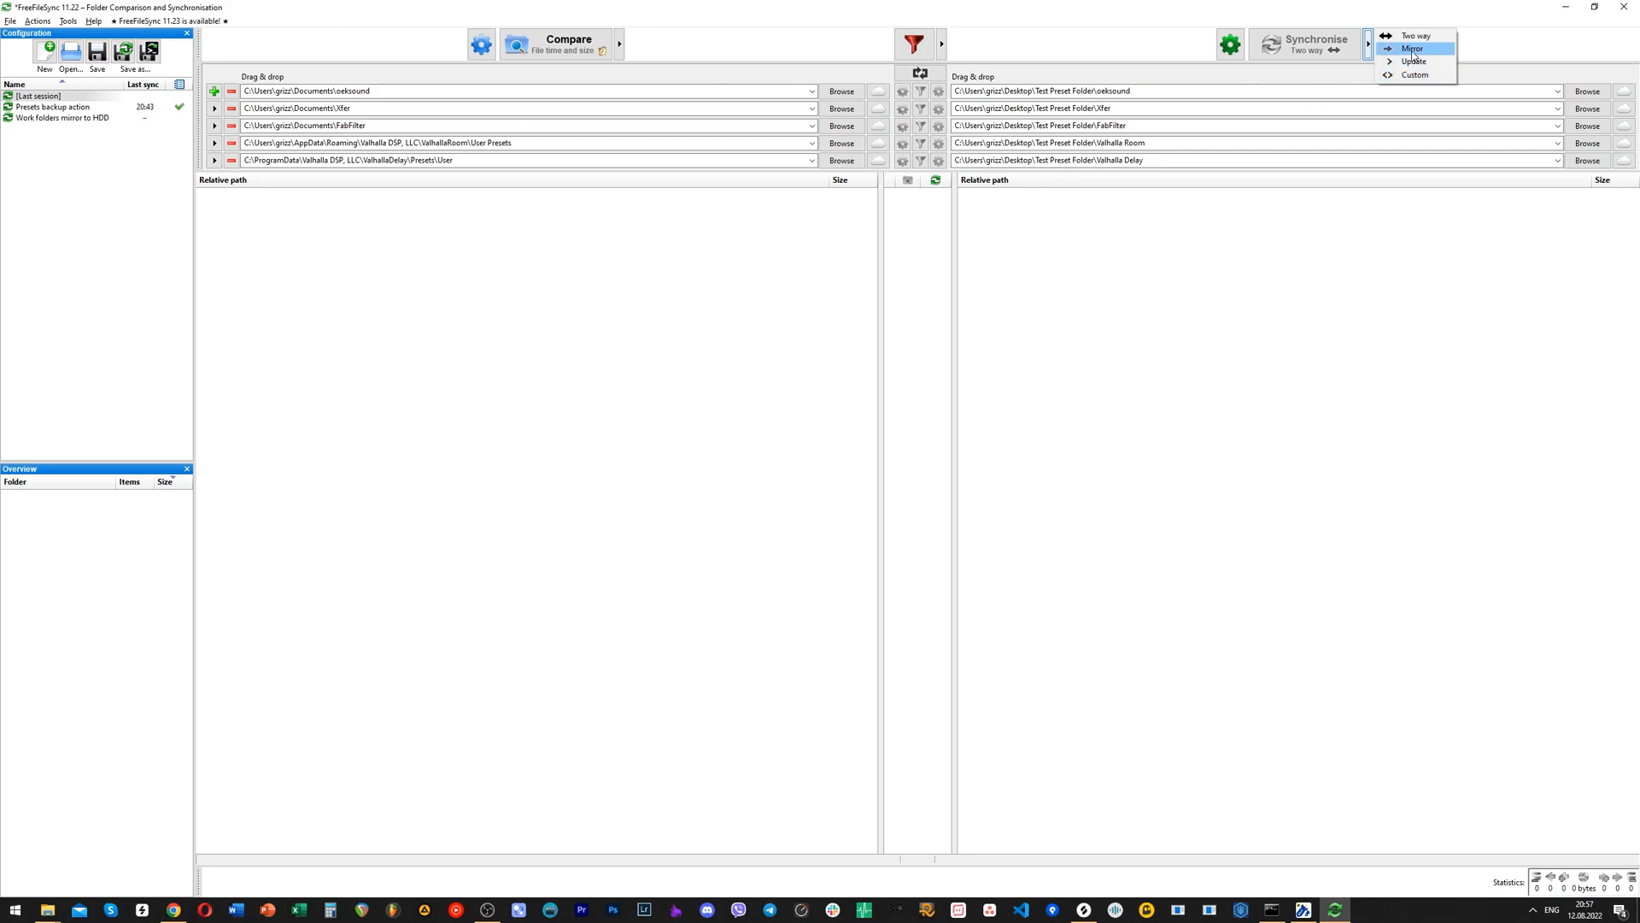
pyautogui.click(1410, 48)
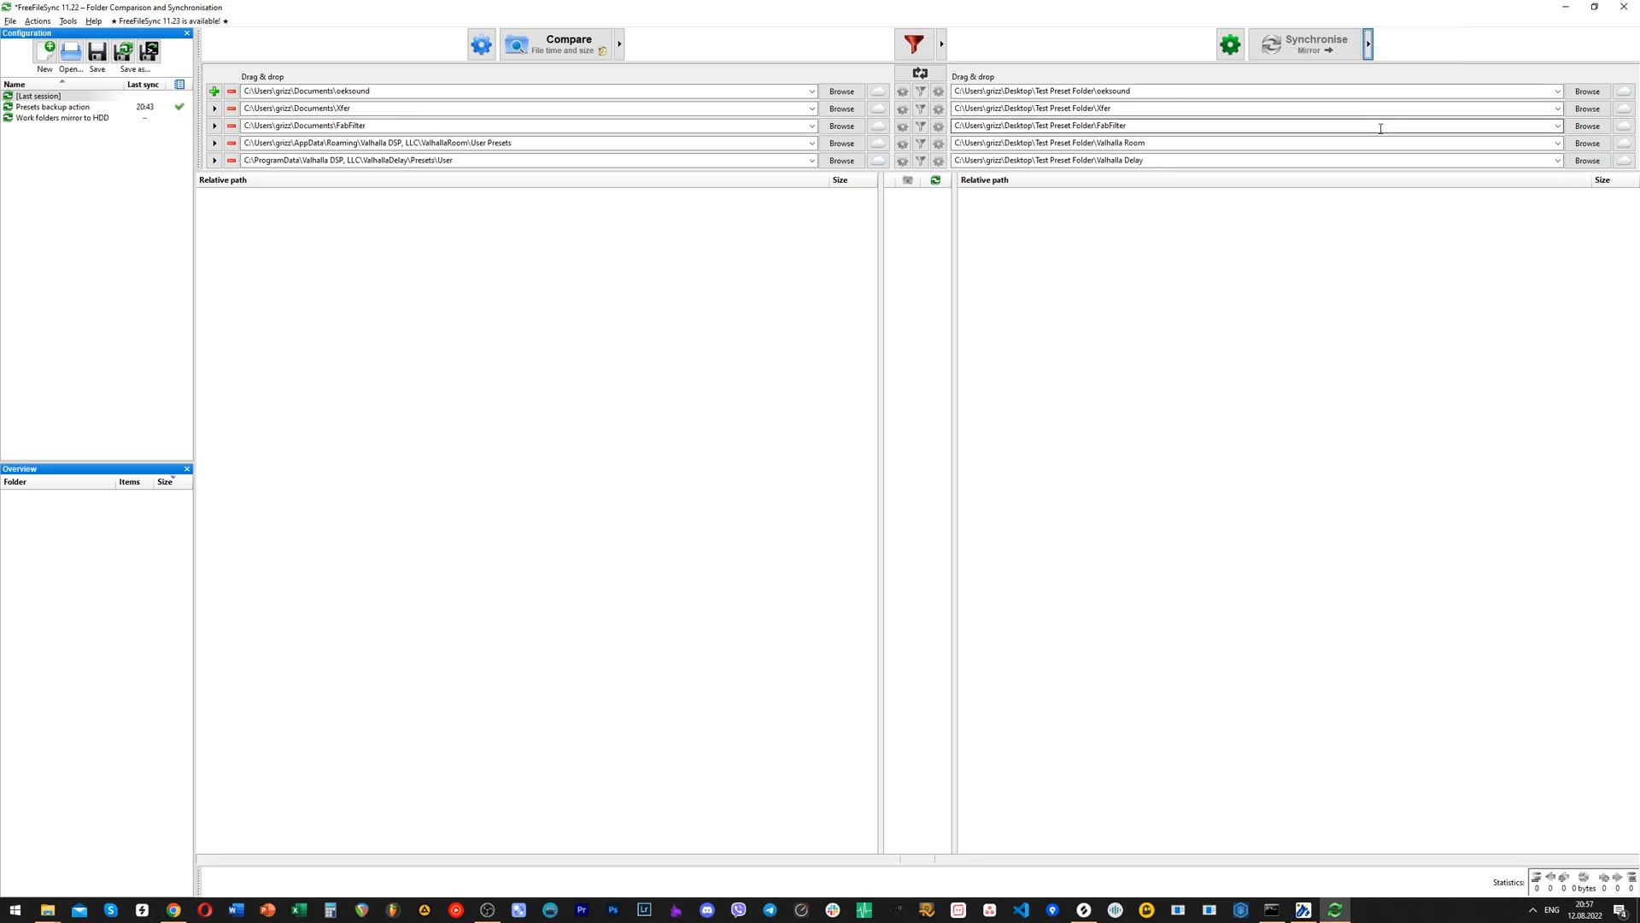
pyautogui.moveTo(514, 106)
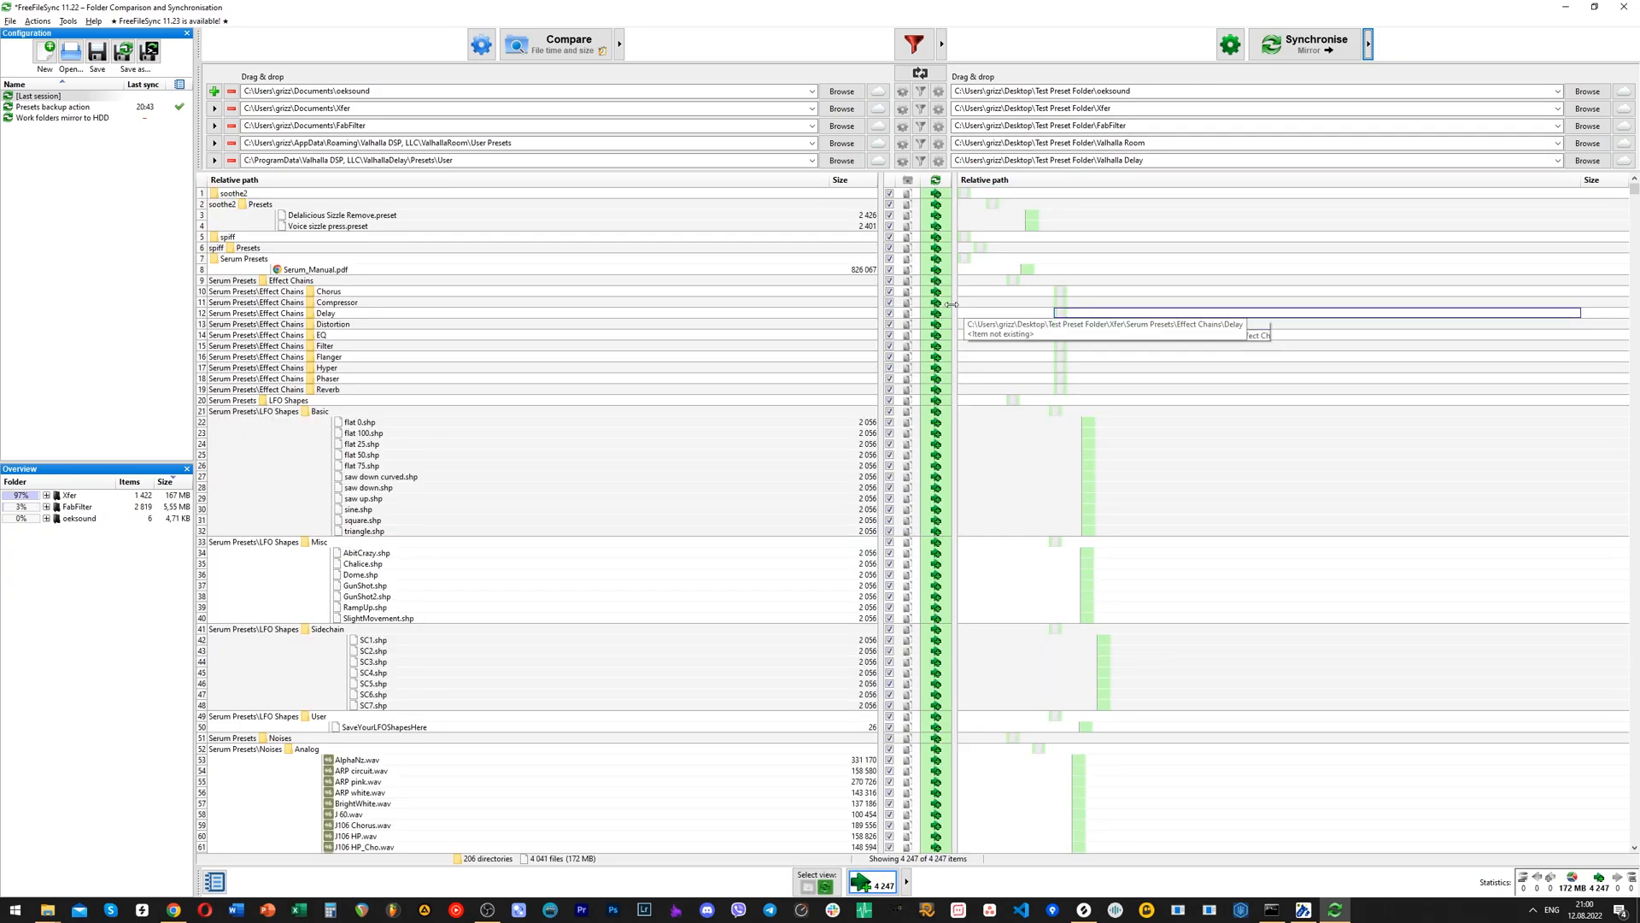
pyautogui.moveTo(1275, 50)
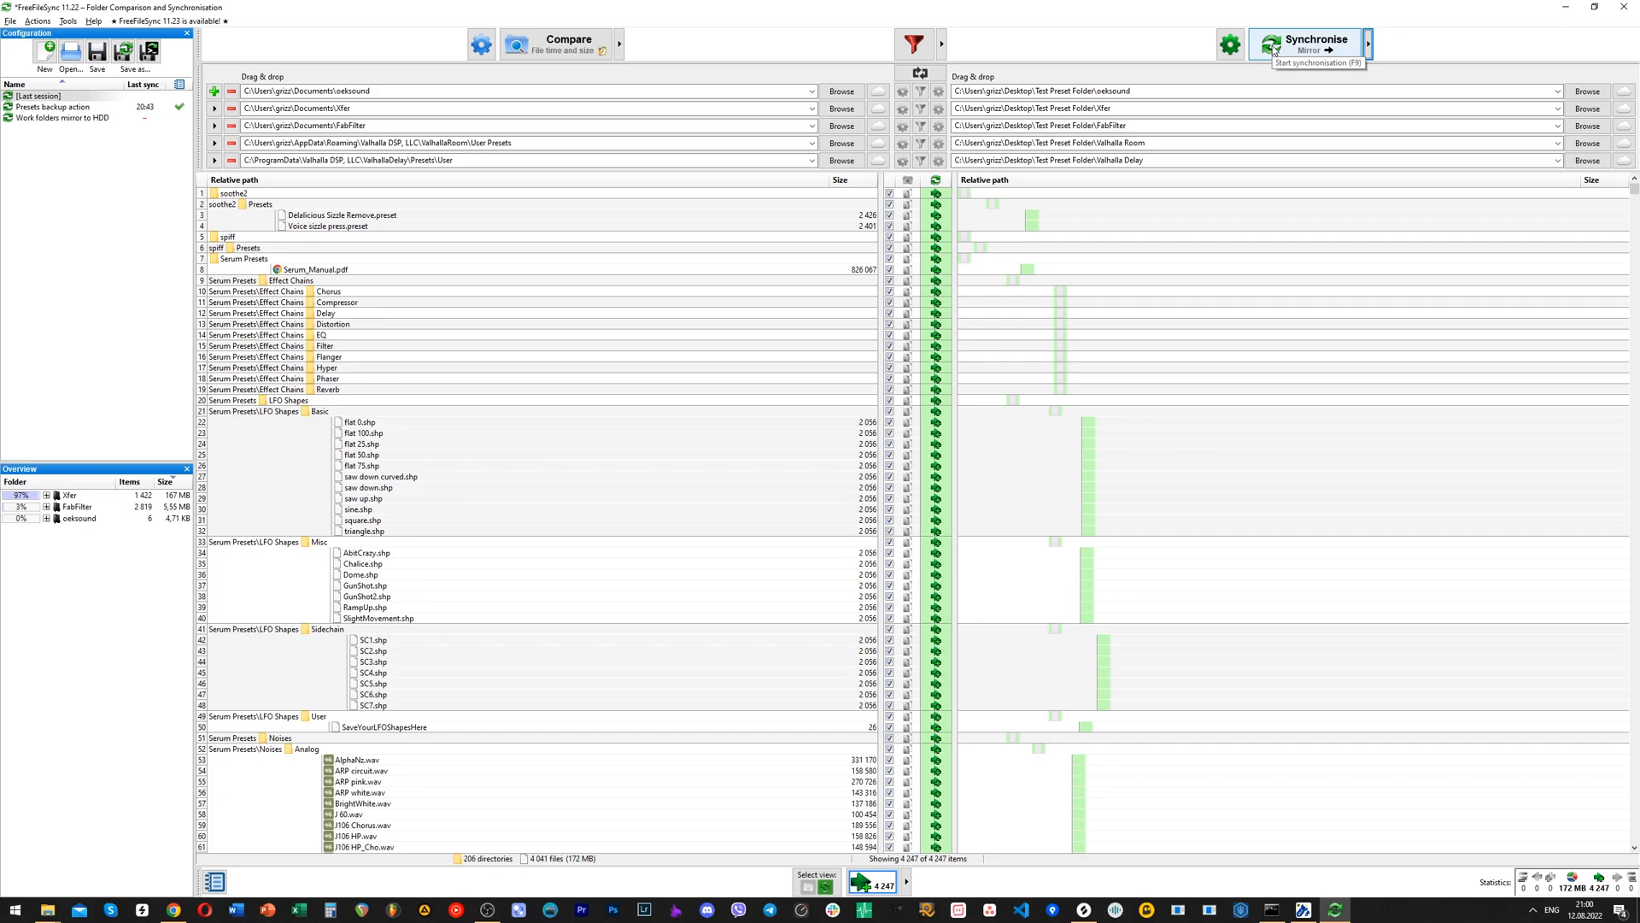
# Step: Run the mirror synchronisation, copying FabFilter, oeksound and Xfer presets into Test Preset Folder
pyautogui.click(1309, 41)
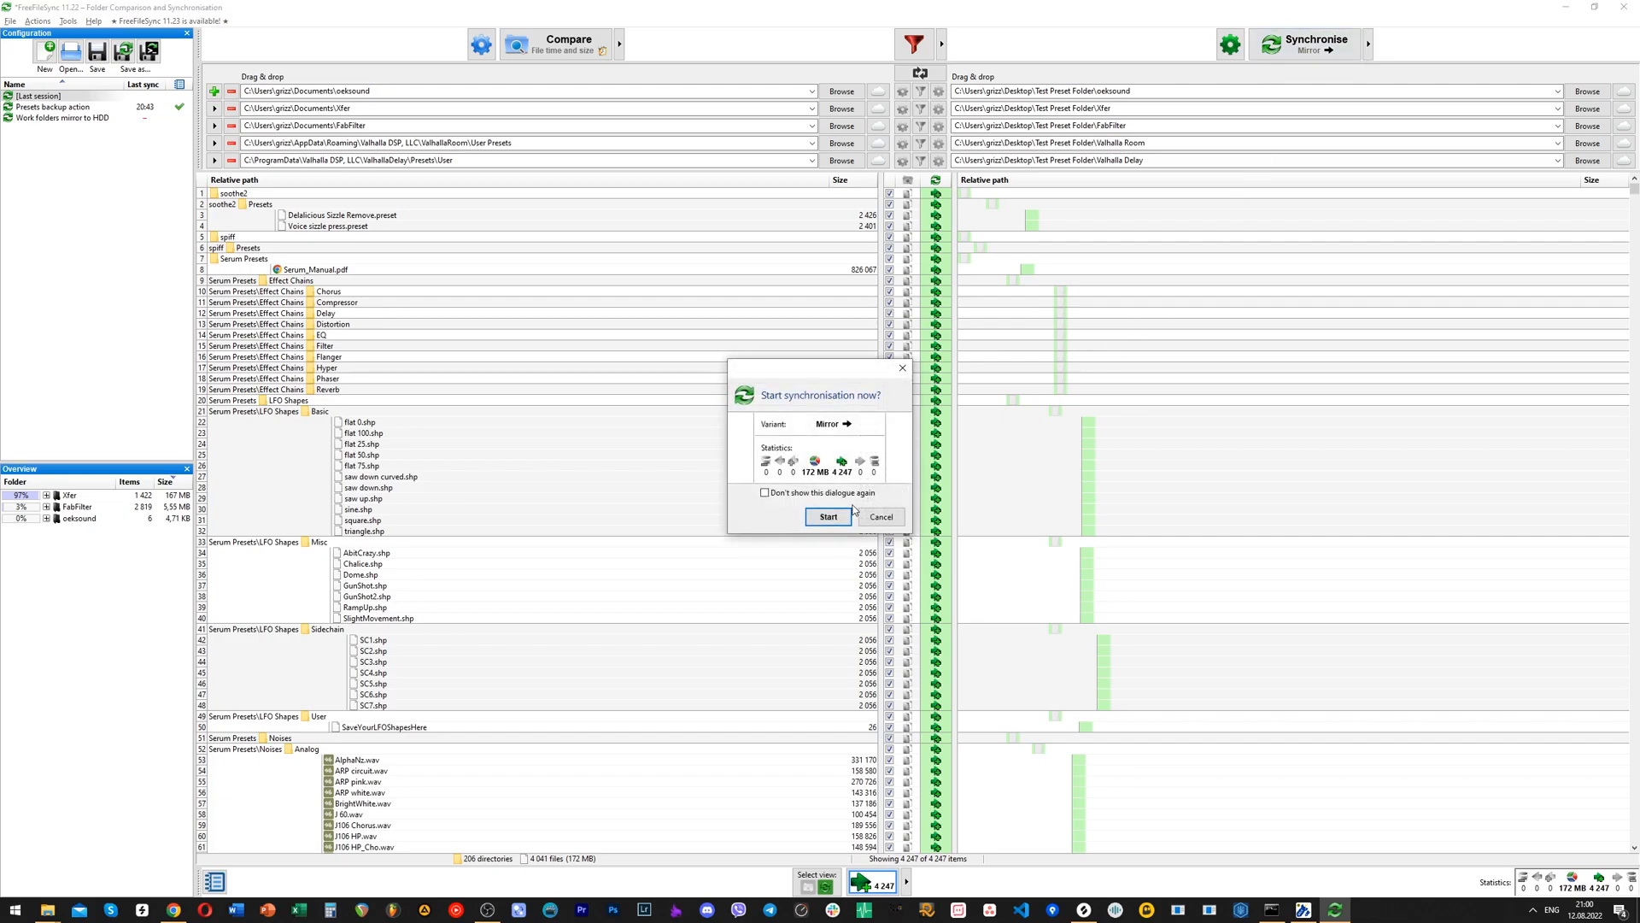
pyautogui.click(829, 516)
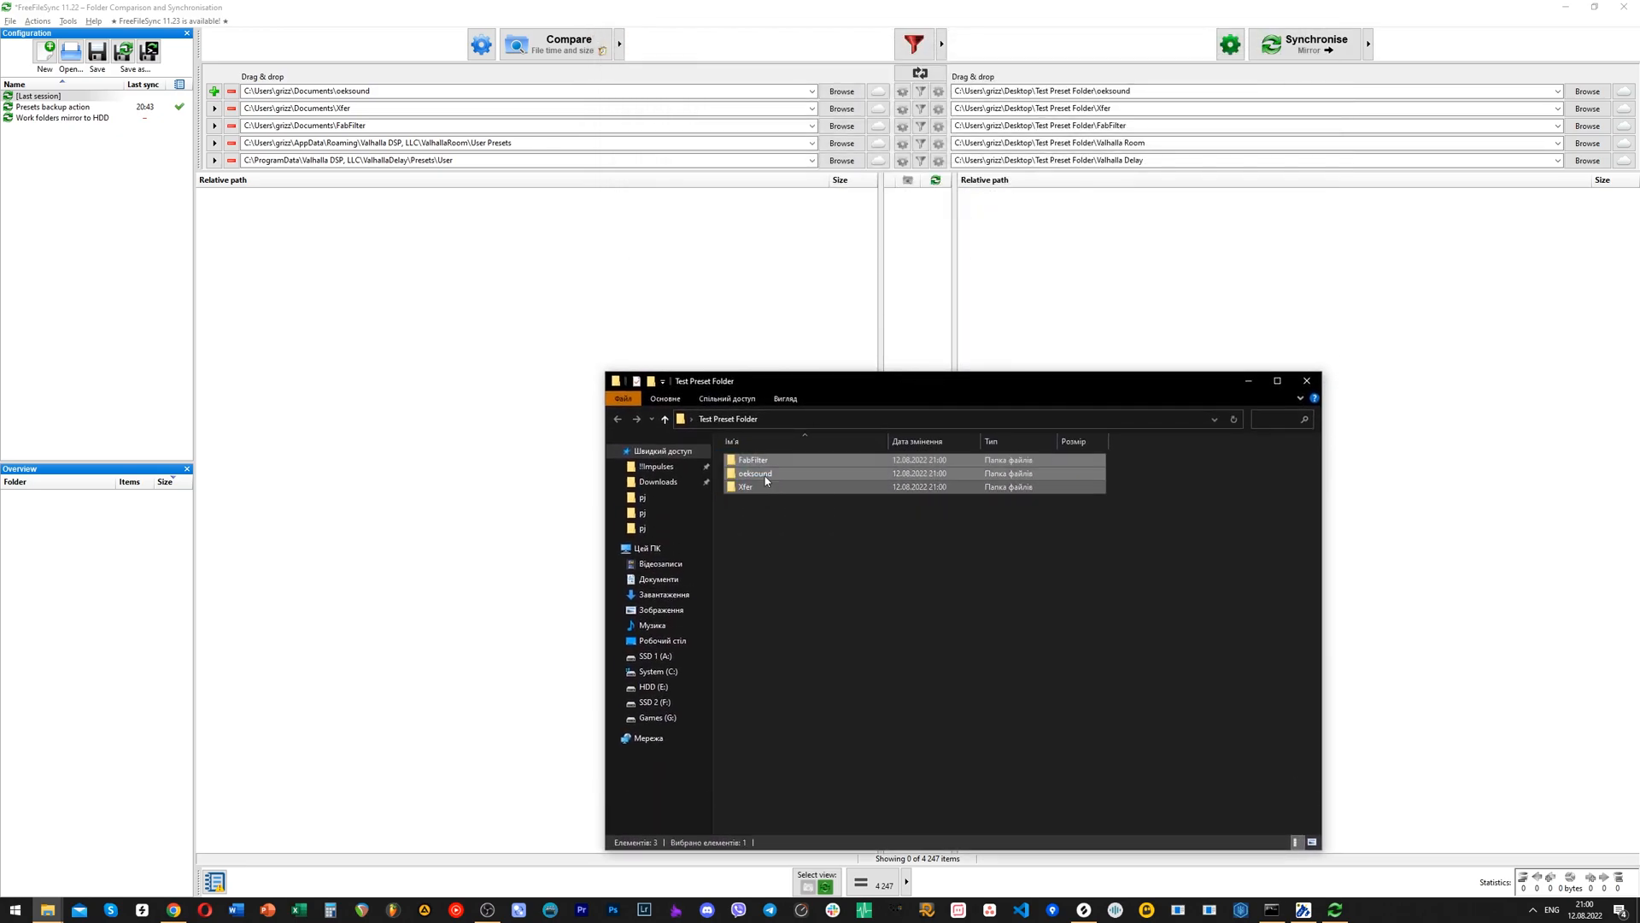
# Step: Compare the ValhallaRoom User Presets against the backup and mirror the new text file across
pyautogui.click(745, 486)
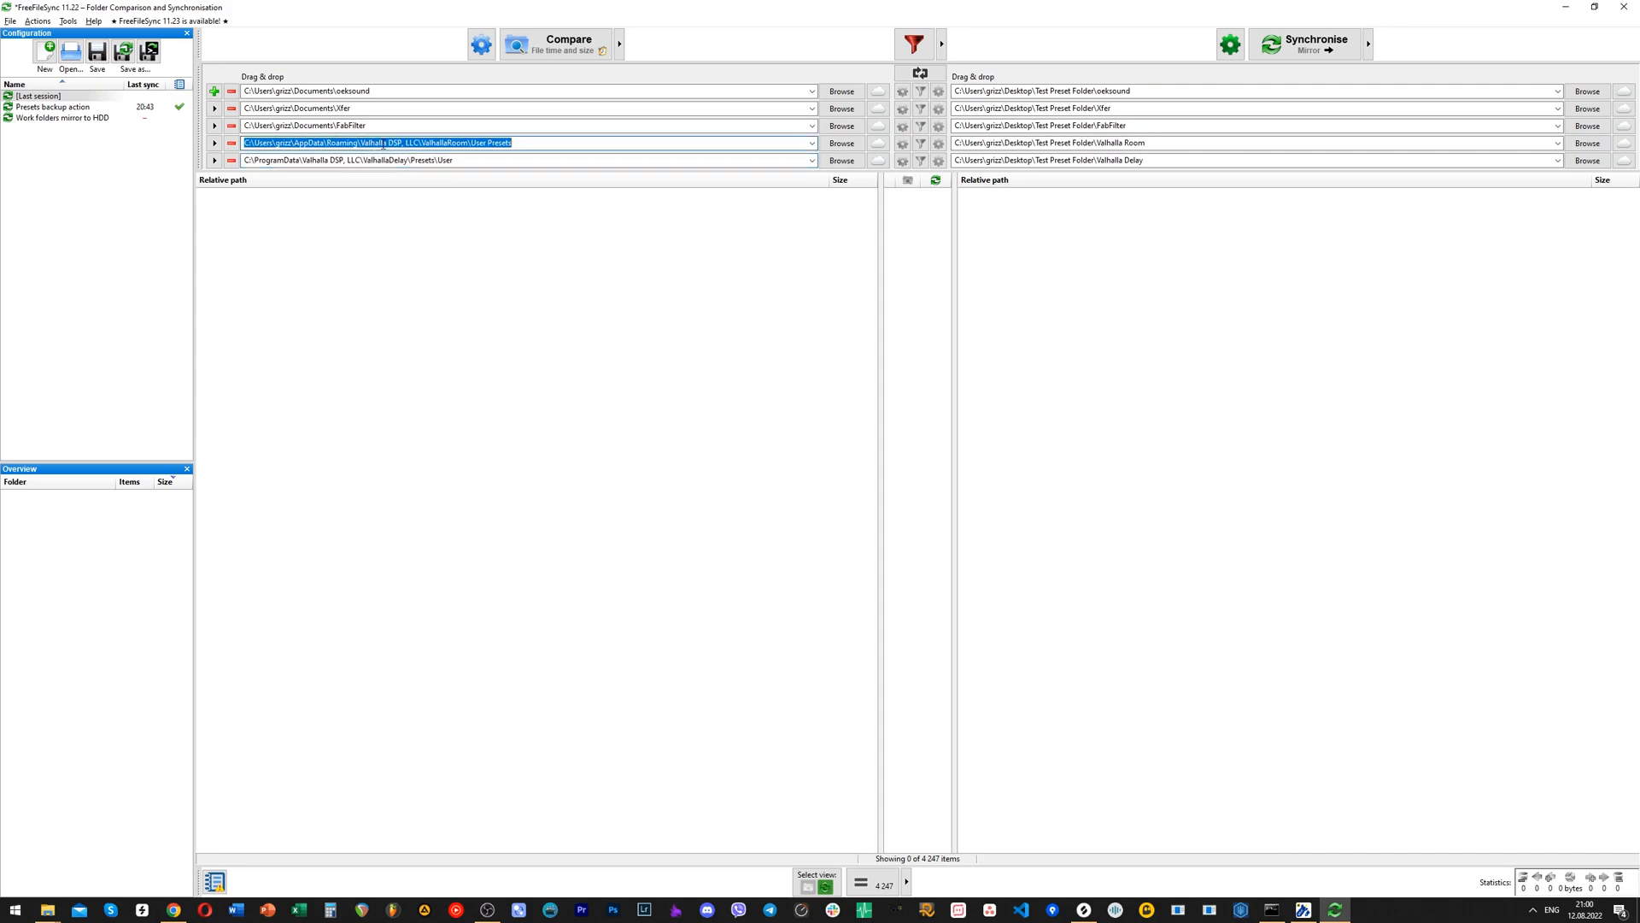
pyautogui.moveTo(482, 161)
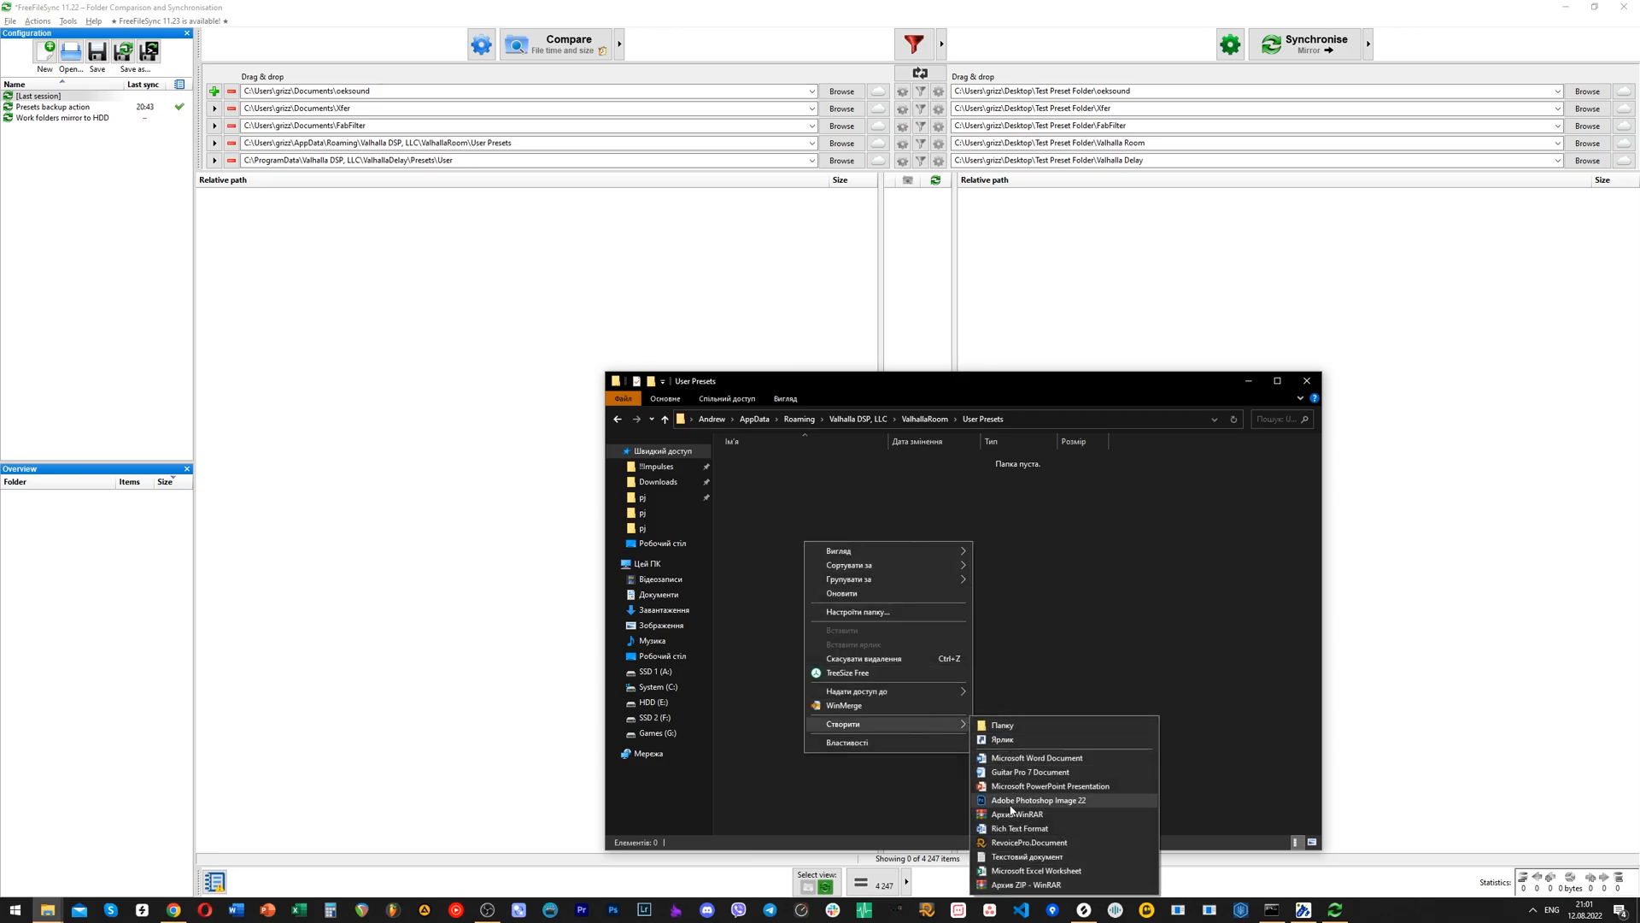
pyautogui.click(569, 44)
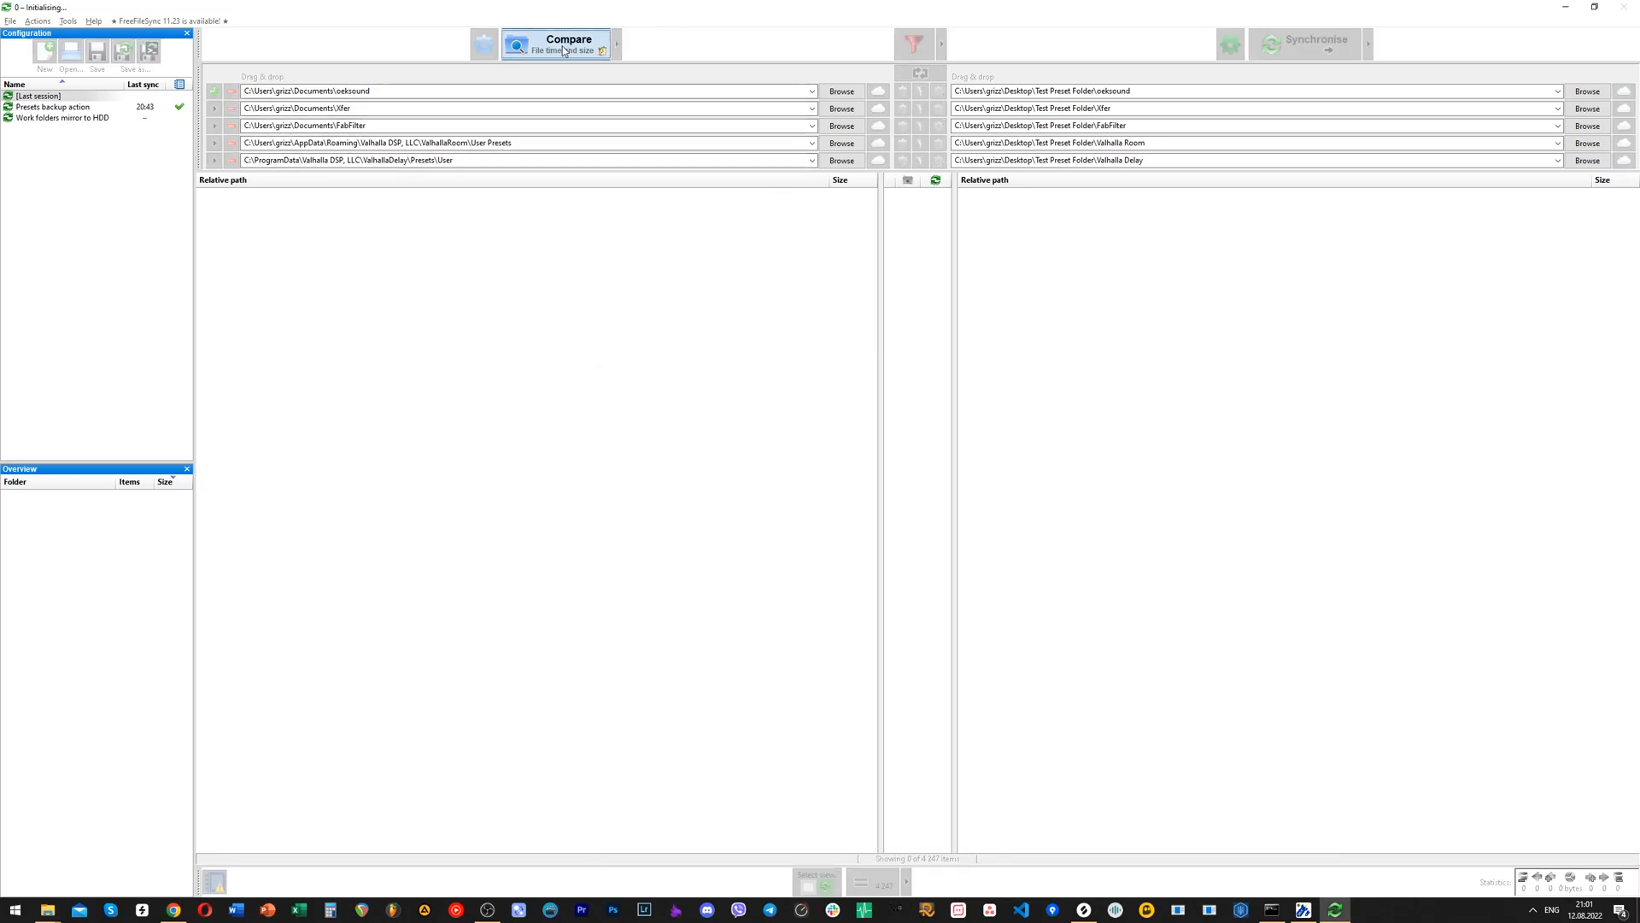
pyautogui.click(560, 40)
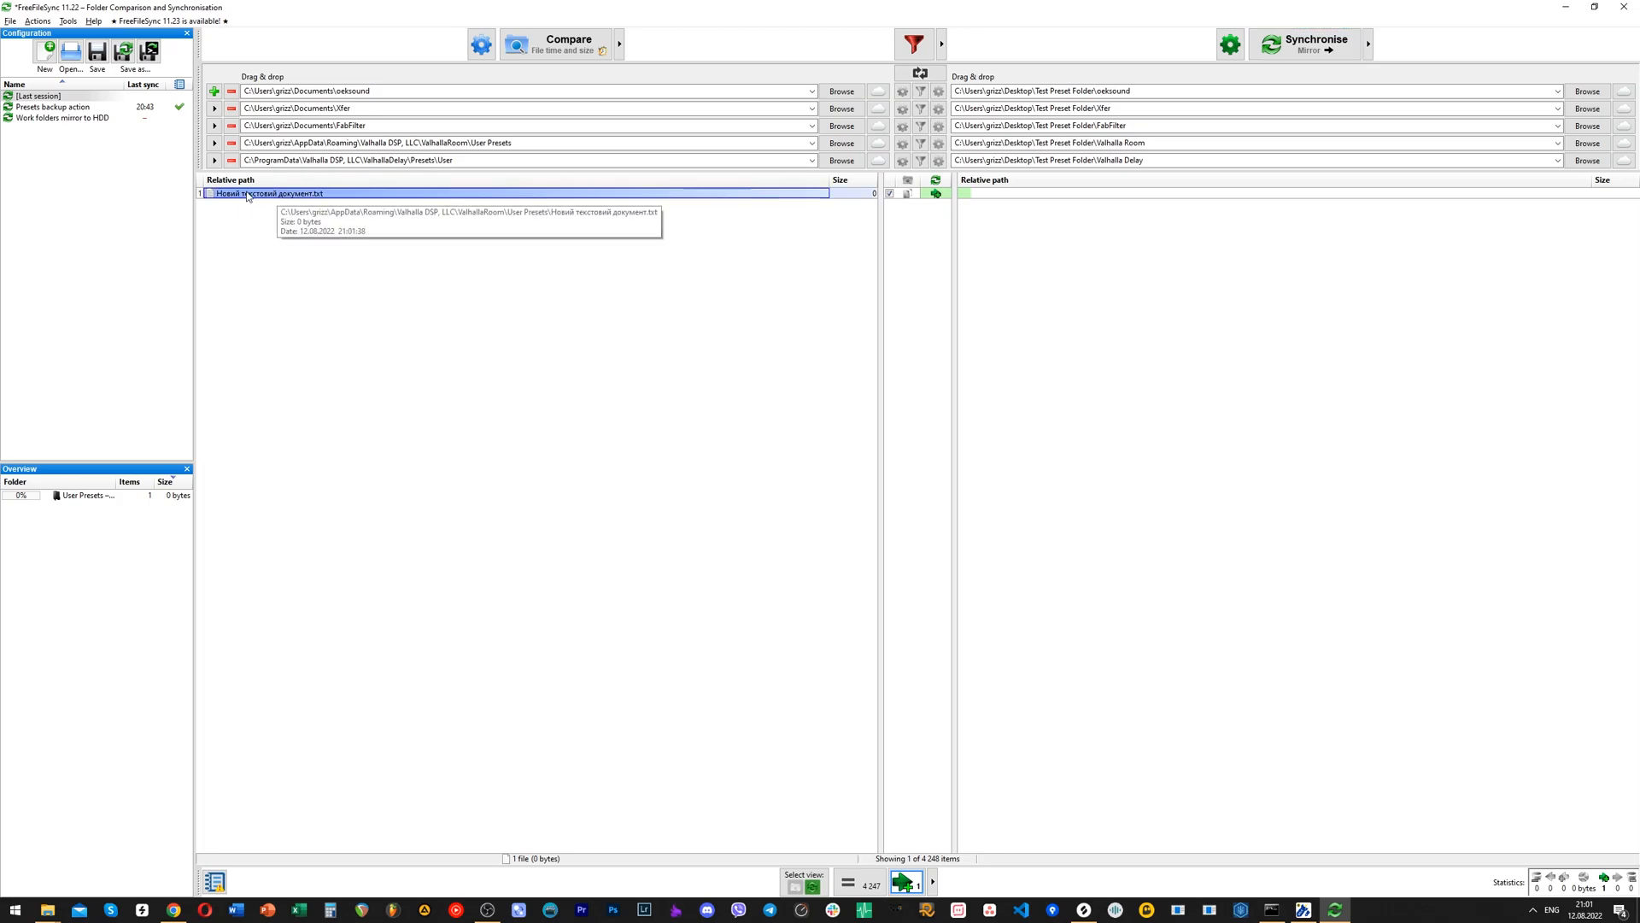
pyautogui.click(1307, 44)
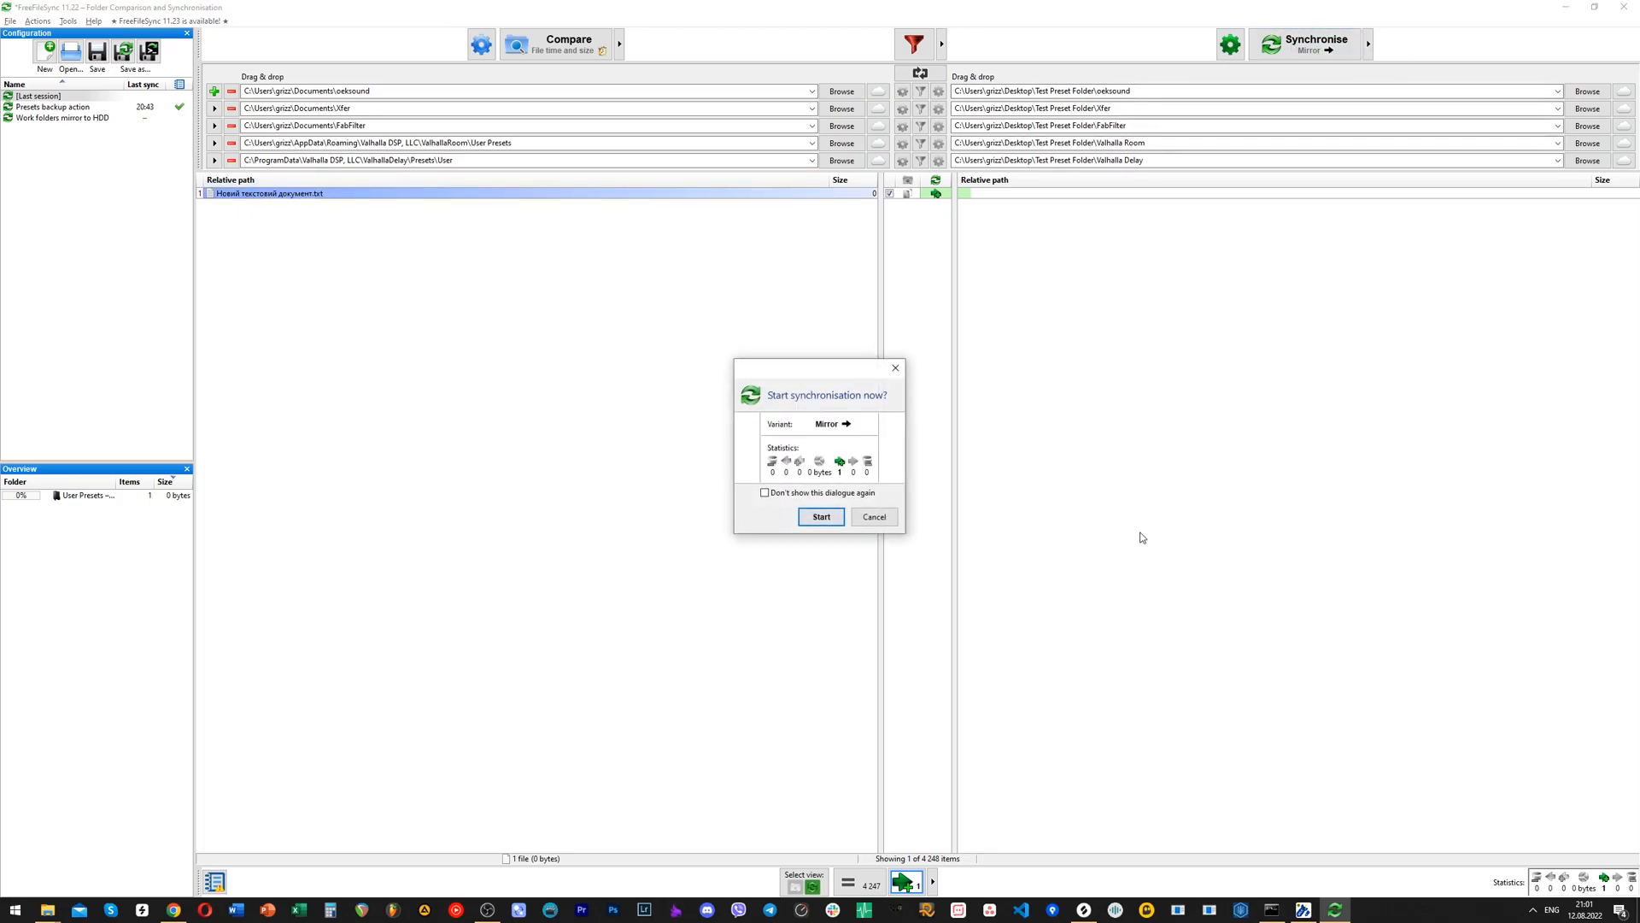
pyautogui.click(821, 516)
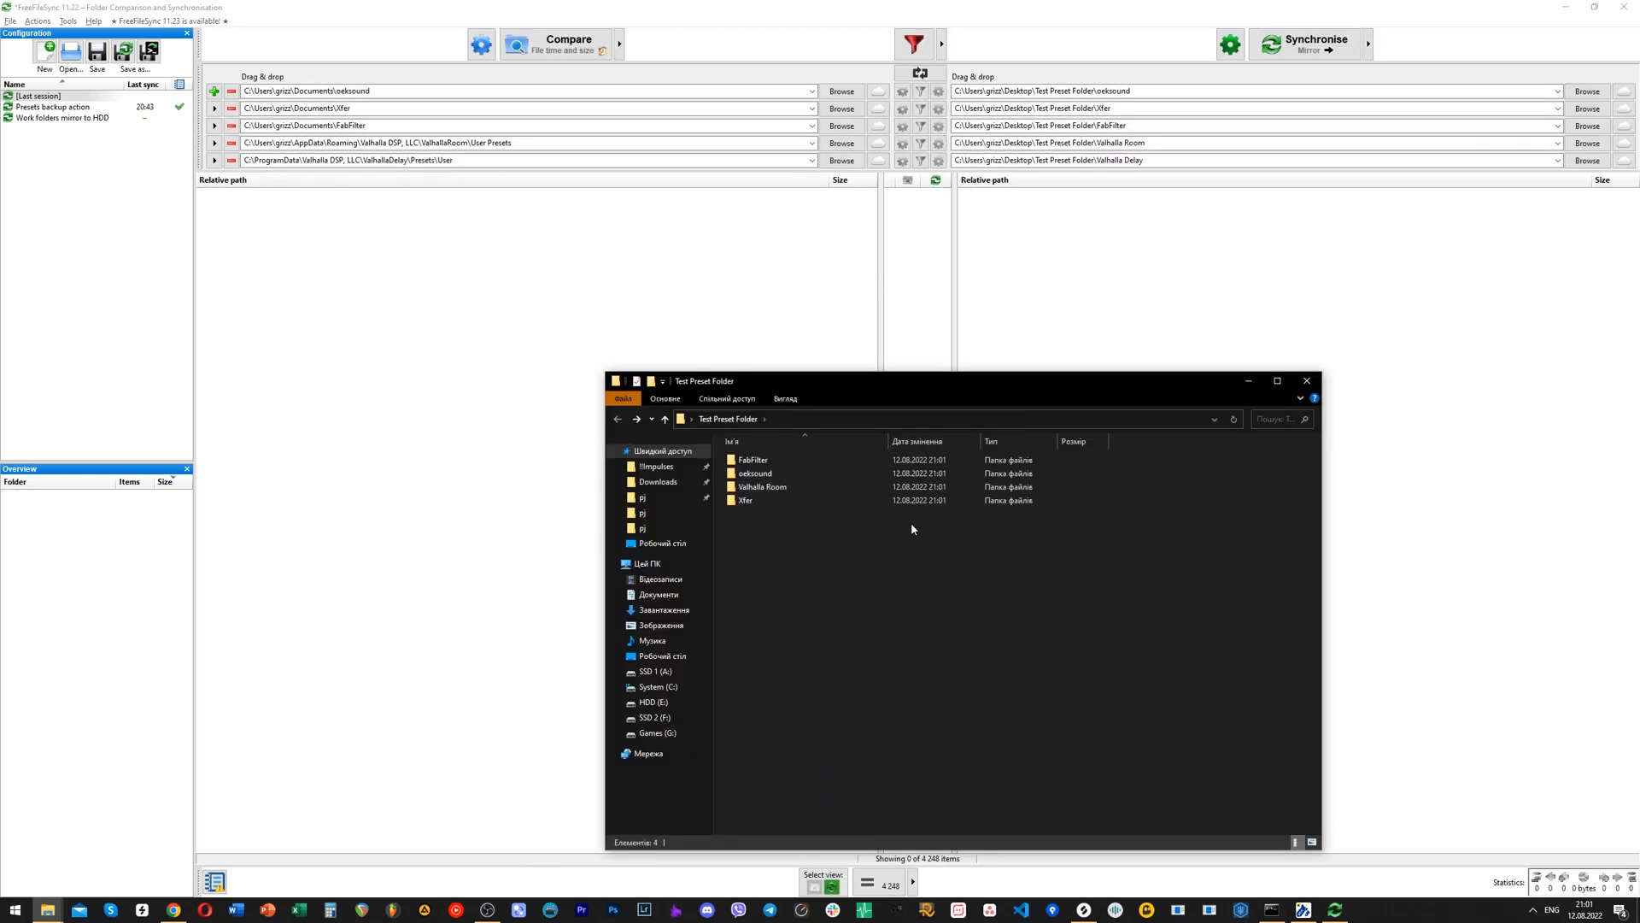
# Step: Navigate File Explorer from the Valhalla Room backup folder to the source User Presets folder
pyautogui.click(762, 487)
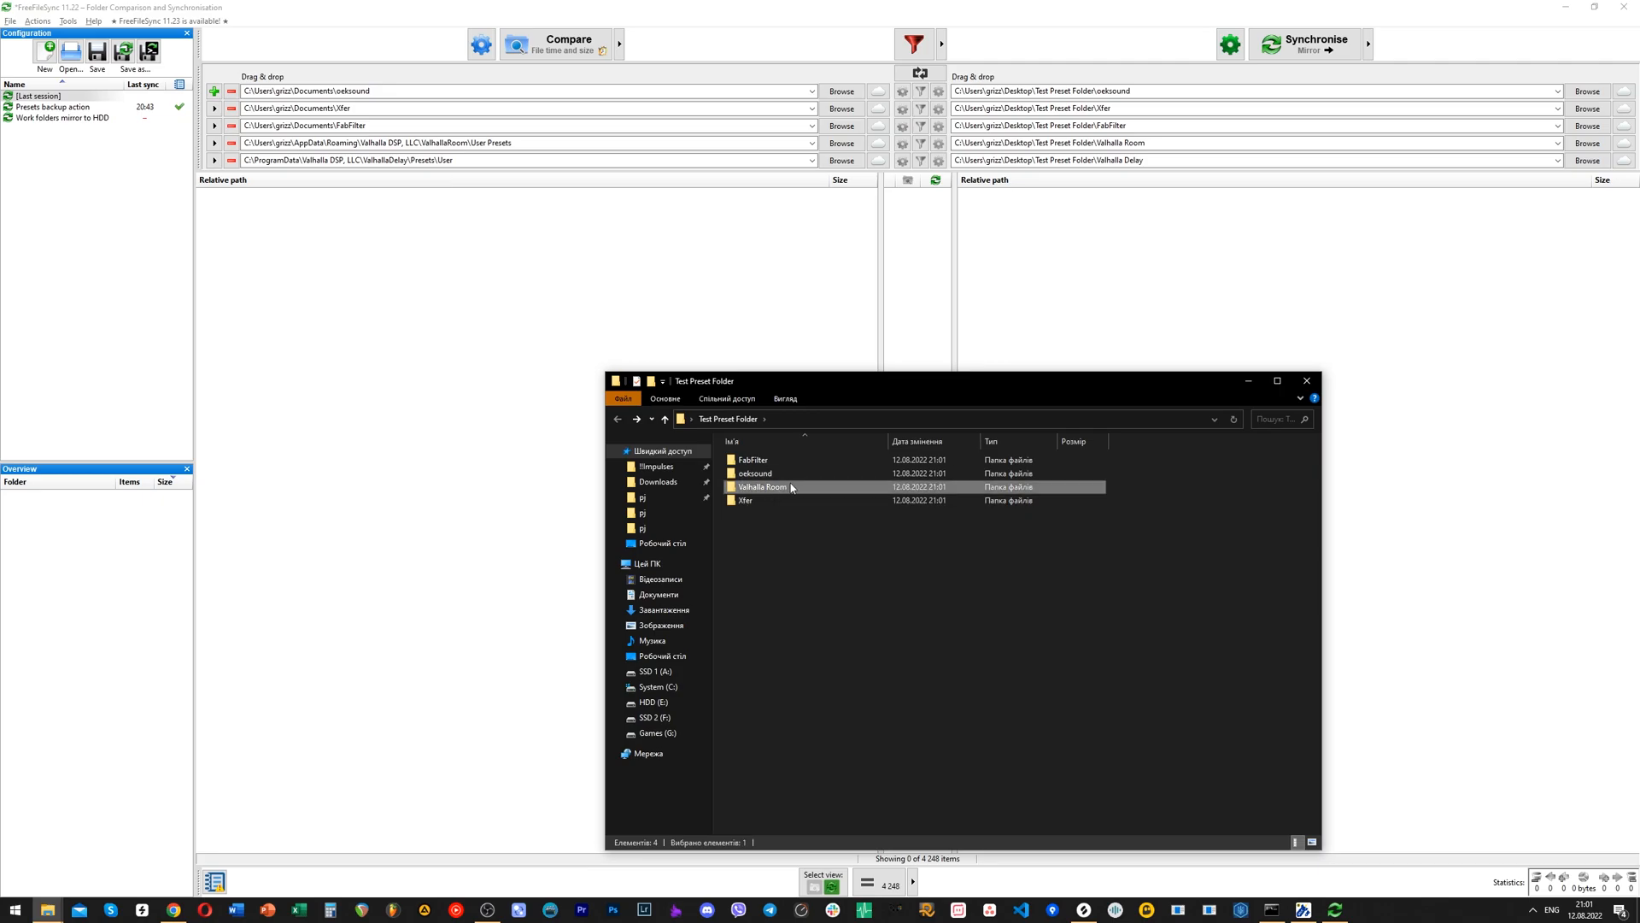
pyautogui.doubleClick(762, 487)
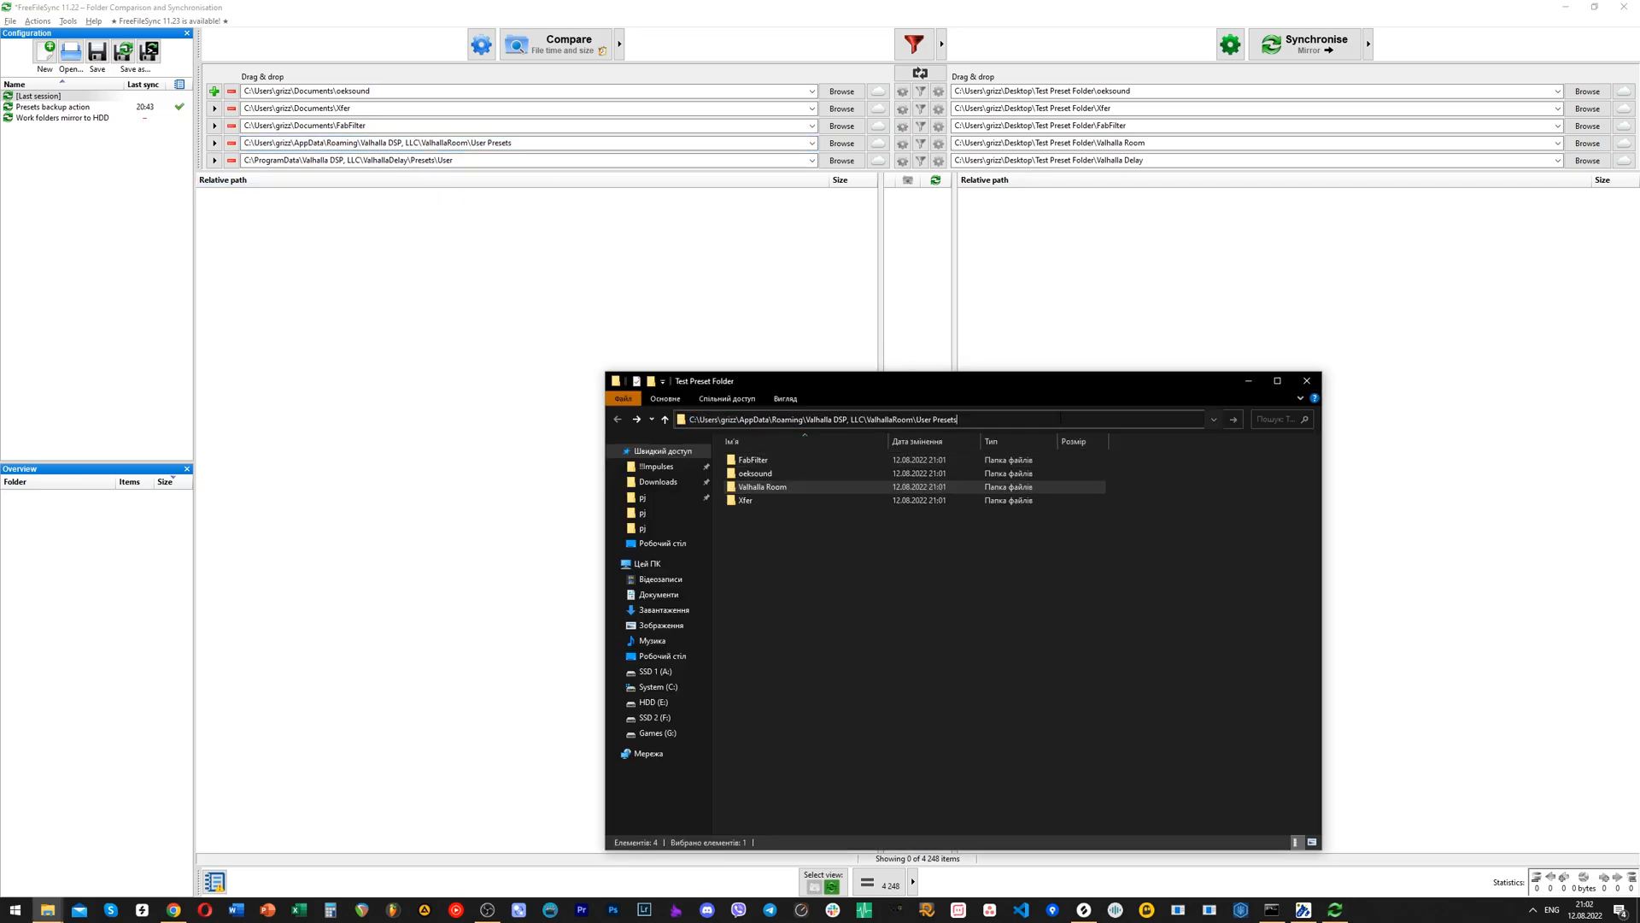
pyautogui.doubleClick(762, 487)
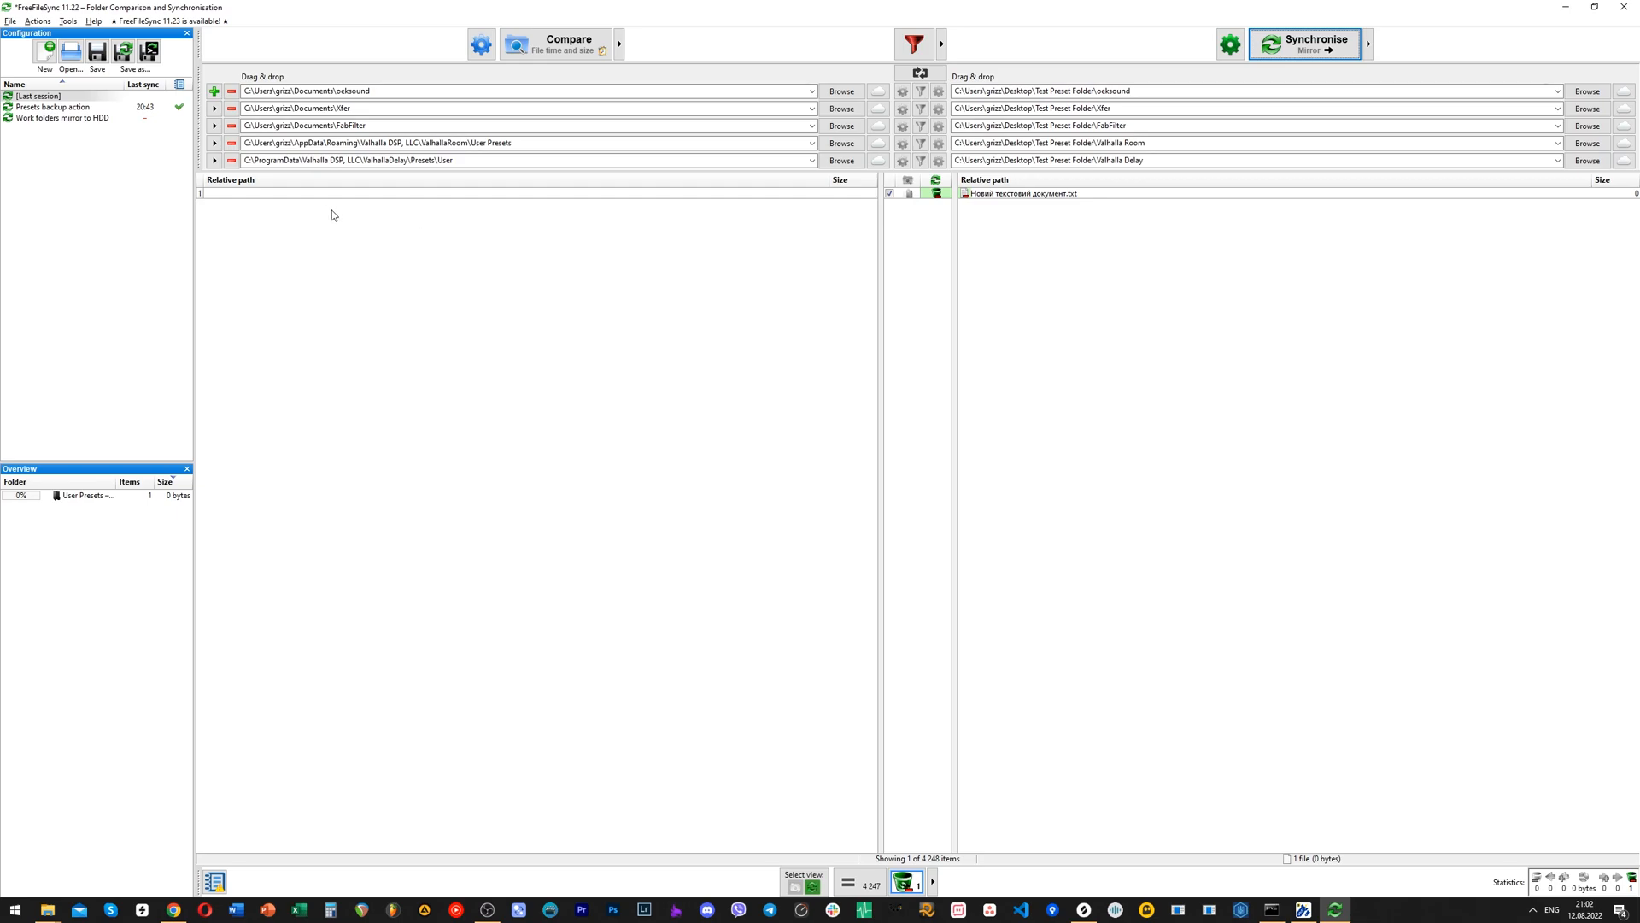
# Step: Select the right-only text file and mirror its deletion into the Valhalla Room backup
pyautogui.click(1022, 191)
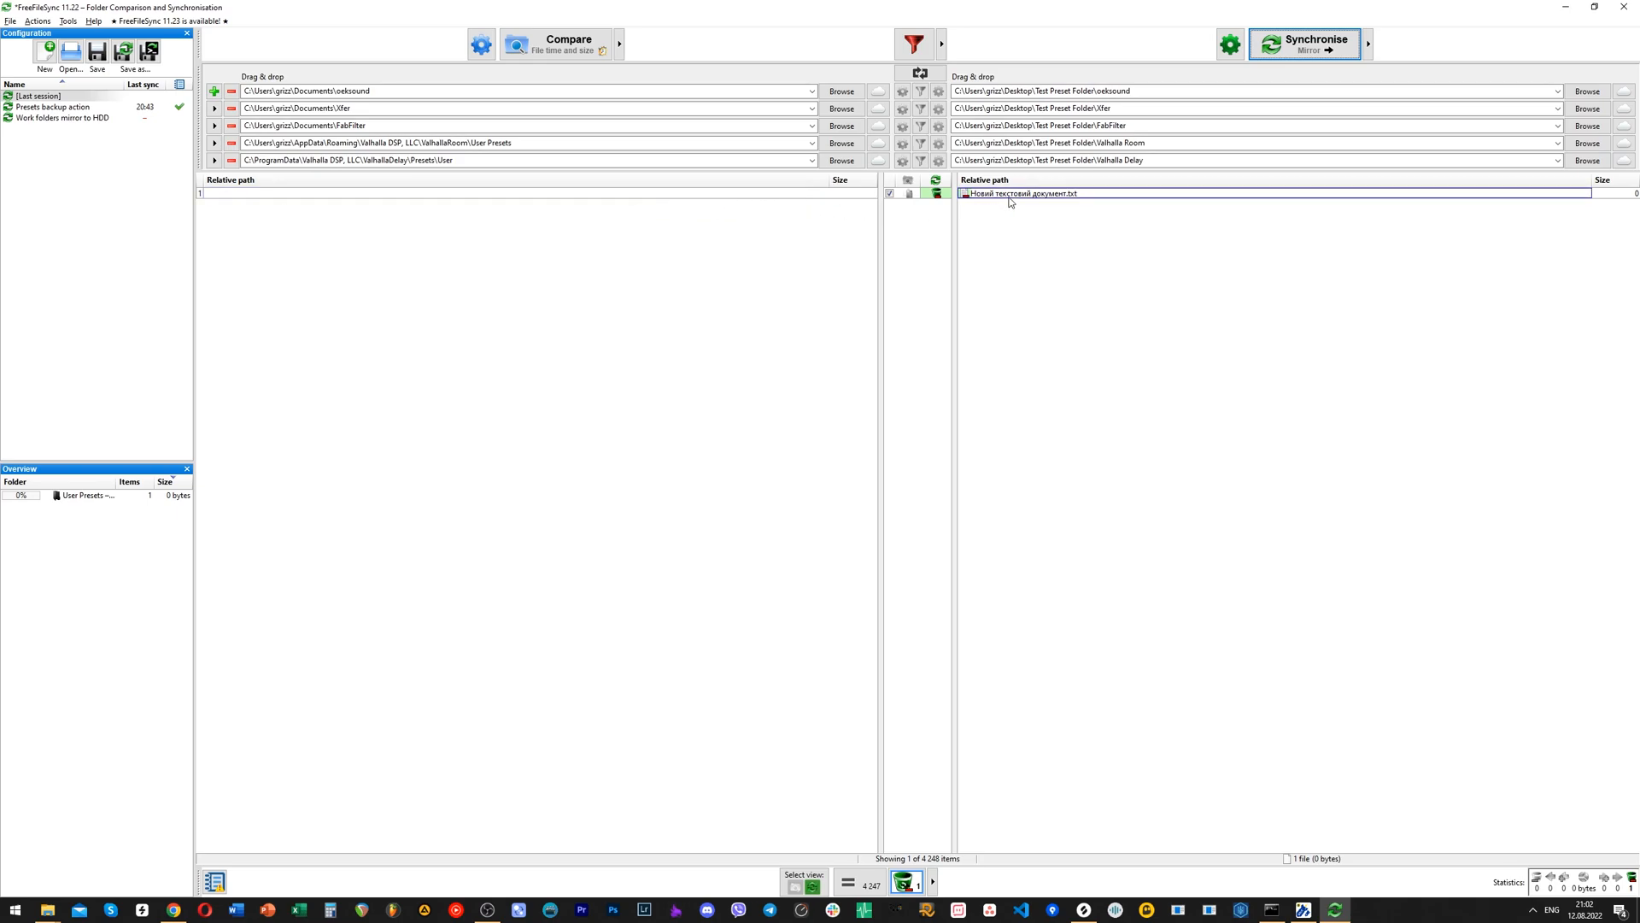
pyautogui.moveTo(1034, 198)
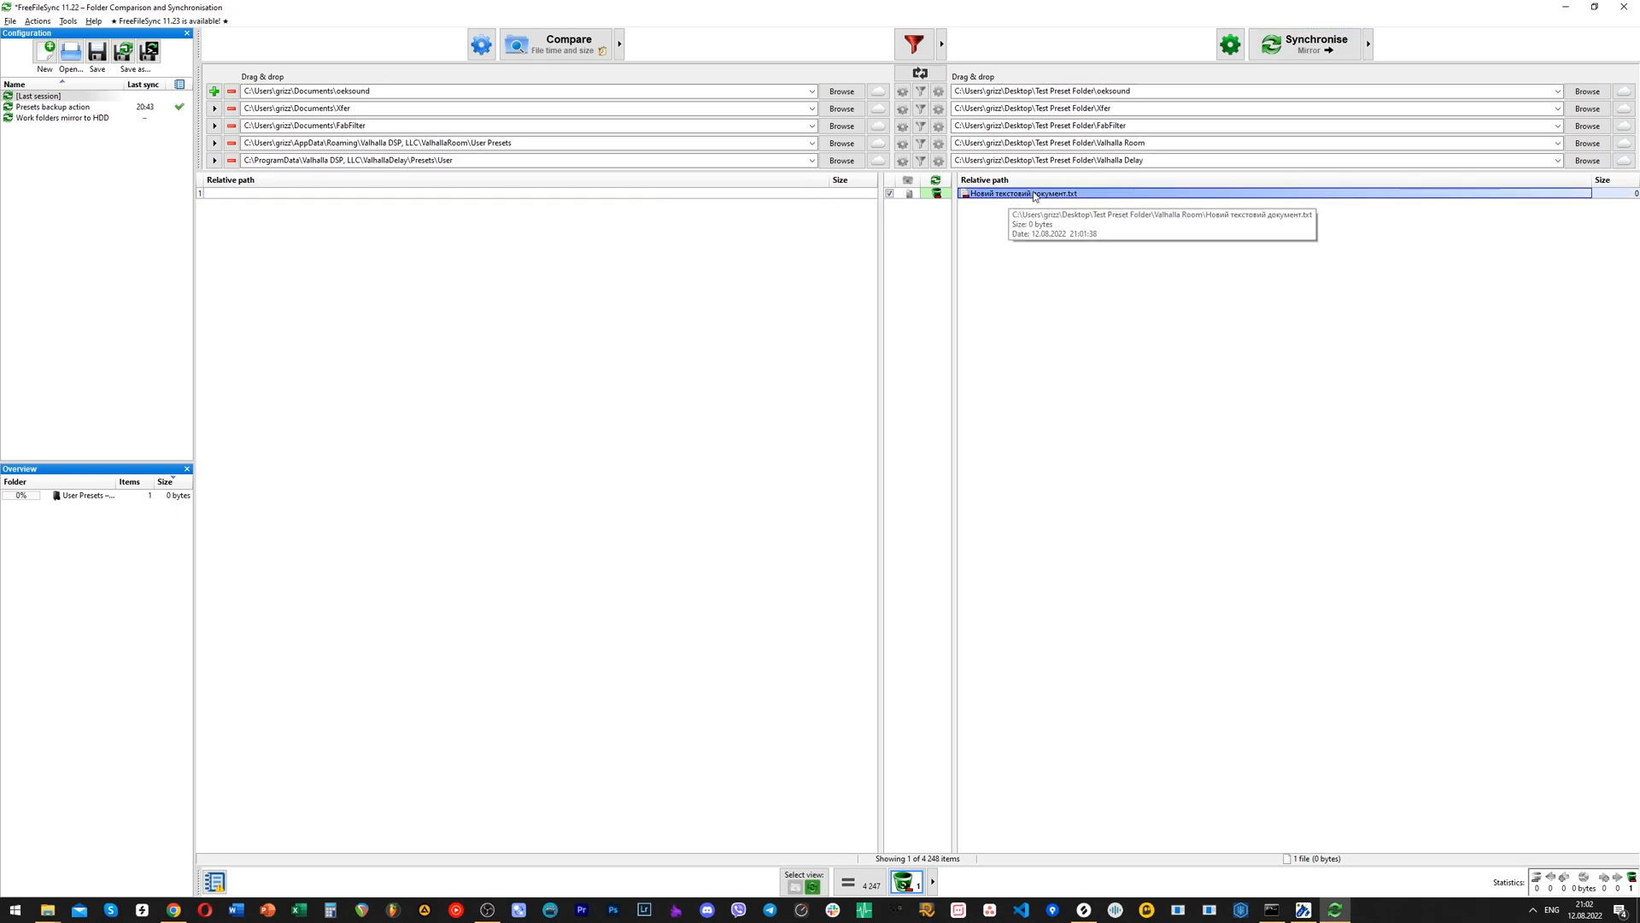
pyautogui.moveTo(1056, 206)
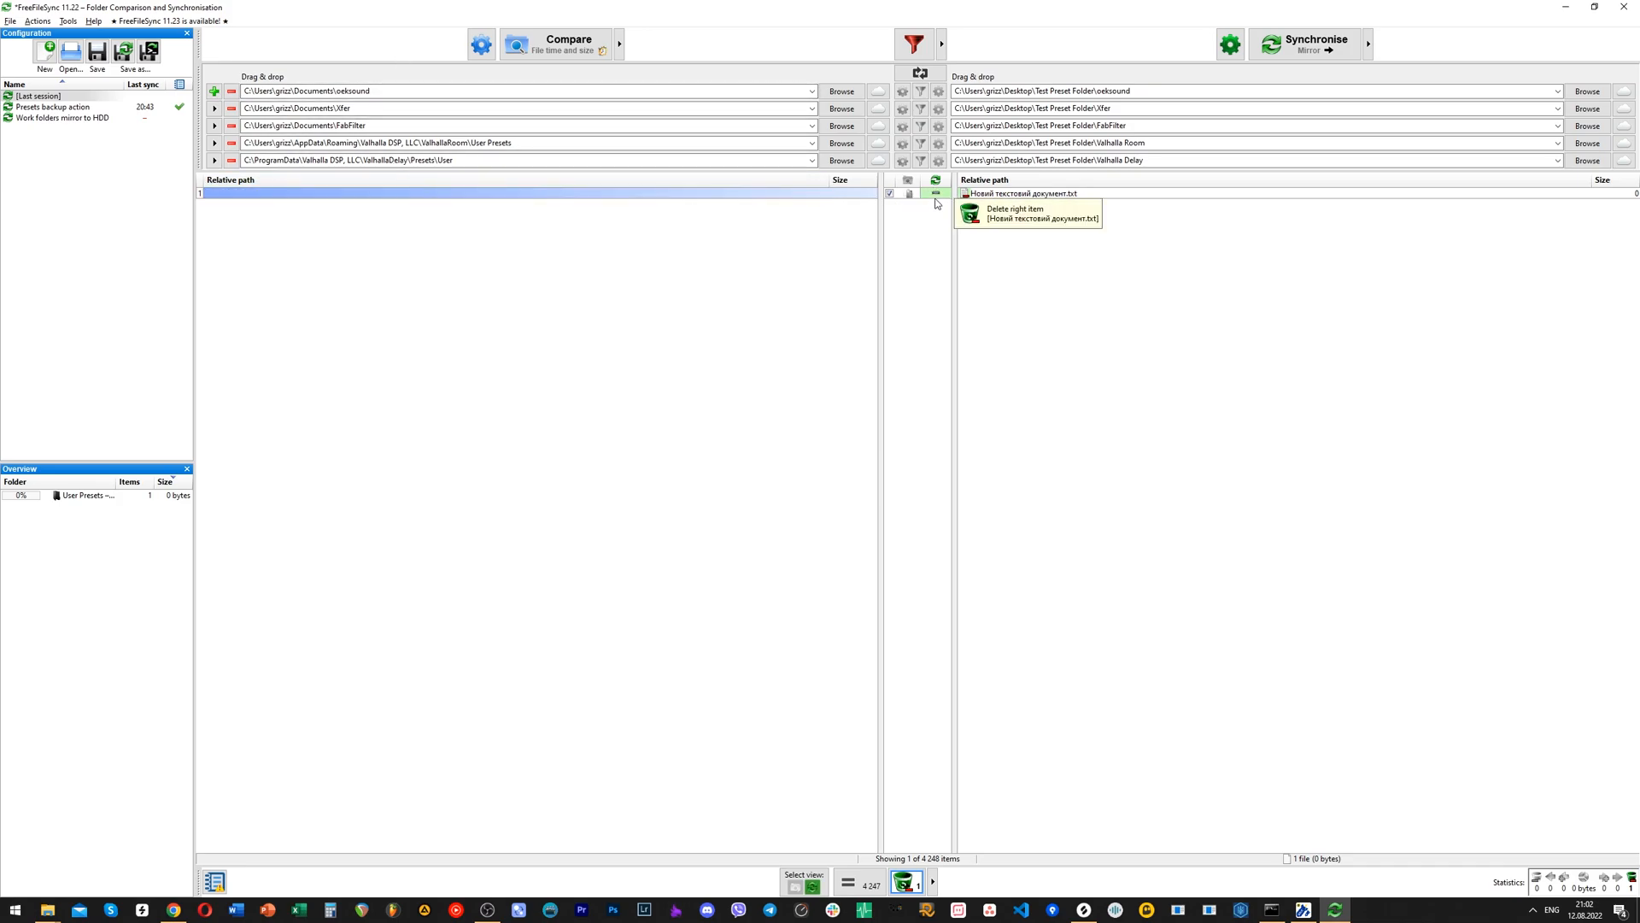
pyautogui.moveTo(933, 226)
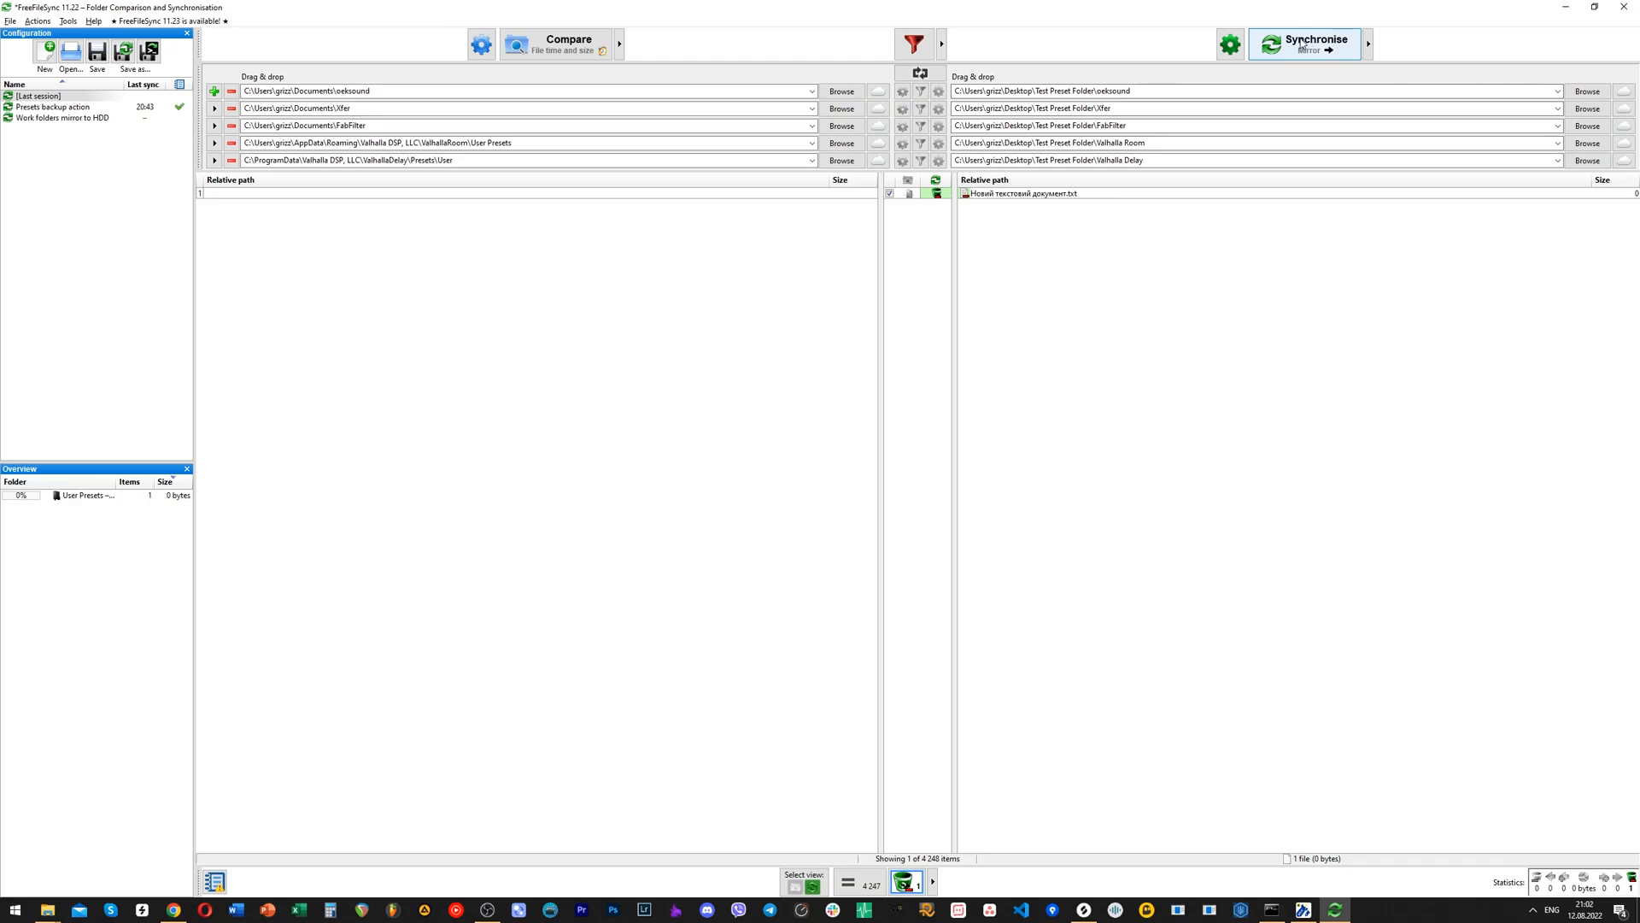
pyautogui.click(1305, 44)
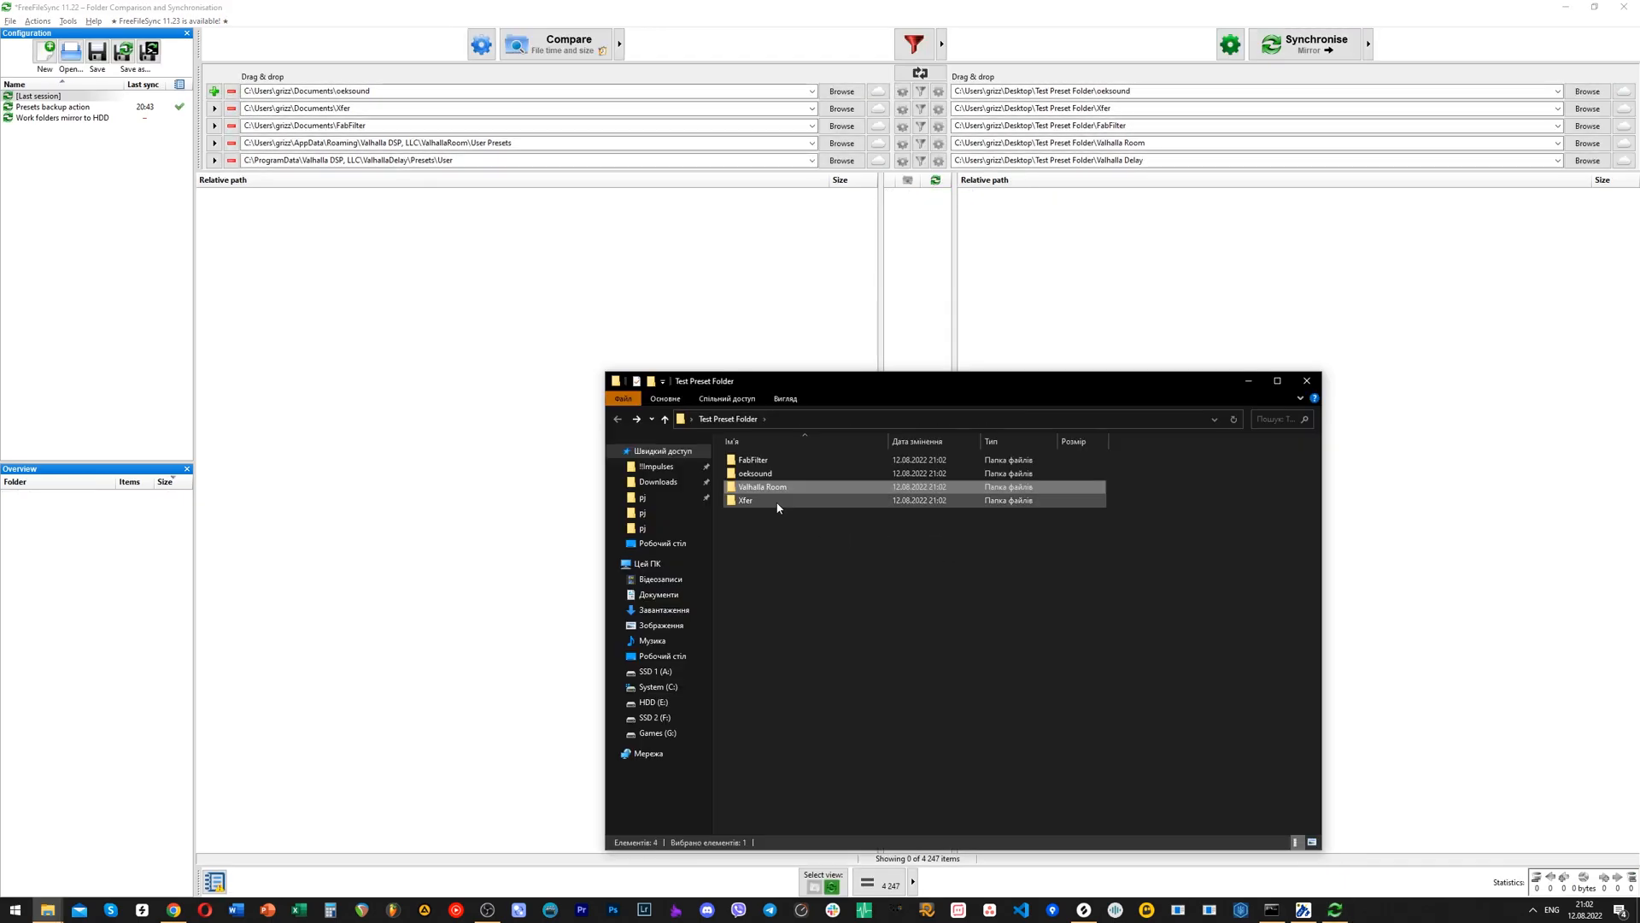
pyautogui.moveTo(789, 501)
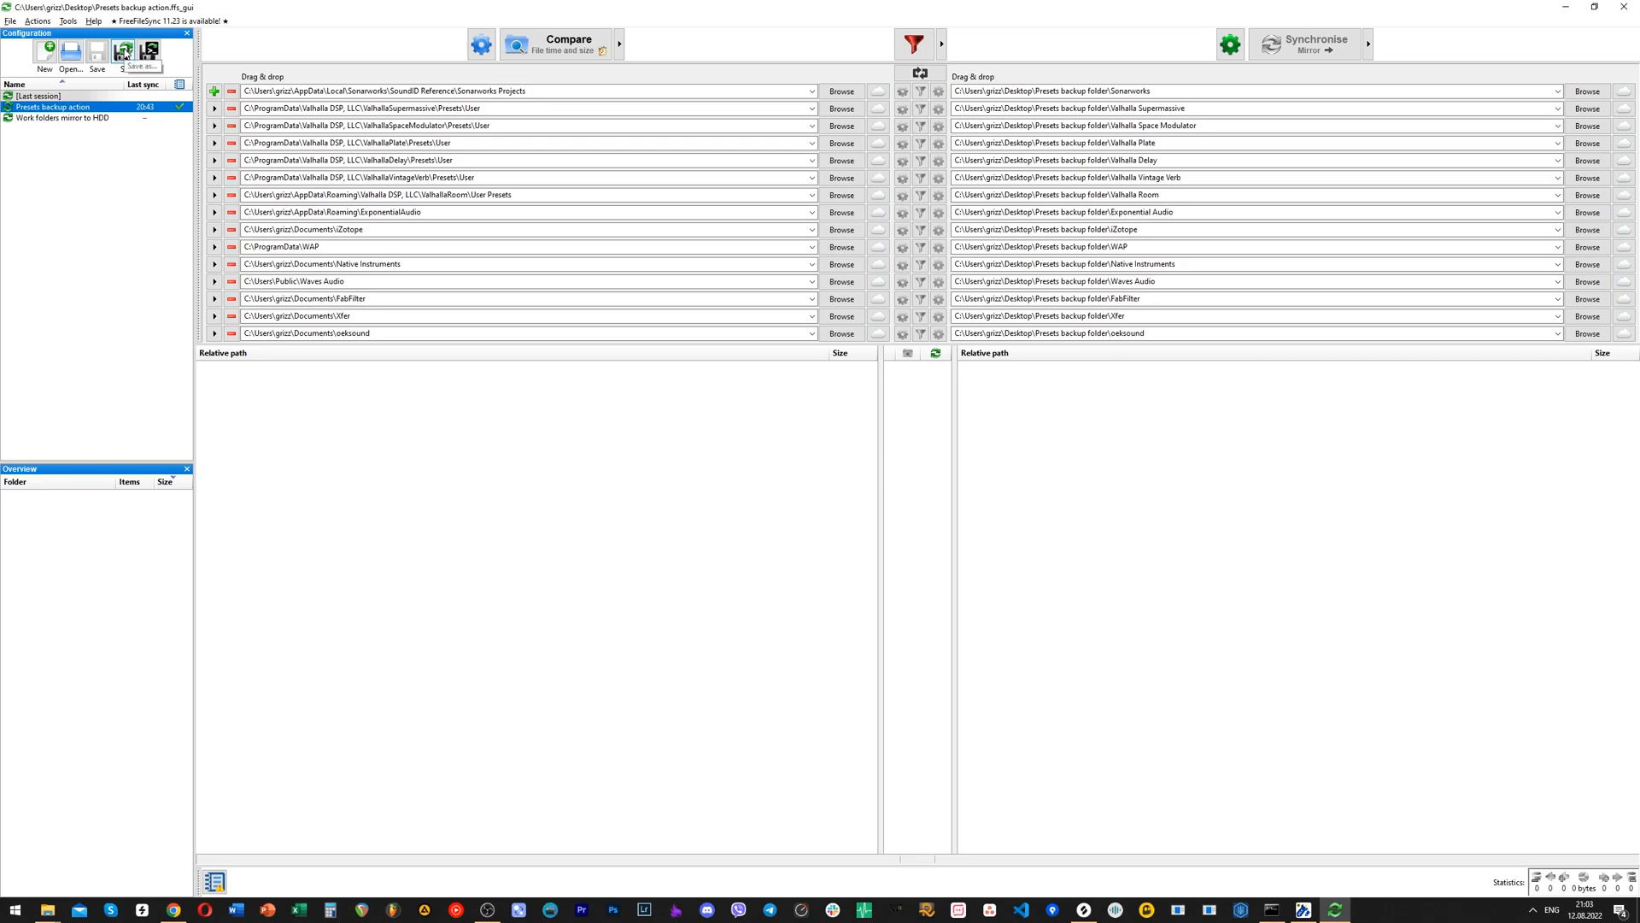
# Step: Save the configuration as Presets backup action.ffs_gui on the Desktop
pyautogui.click(123, 48)
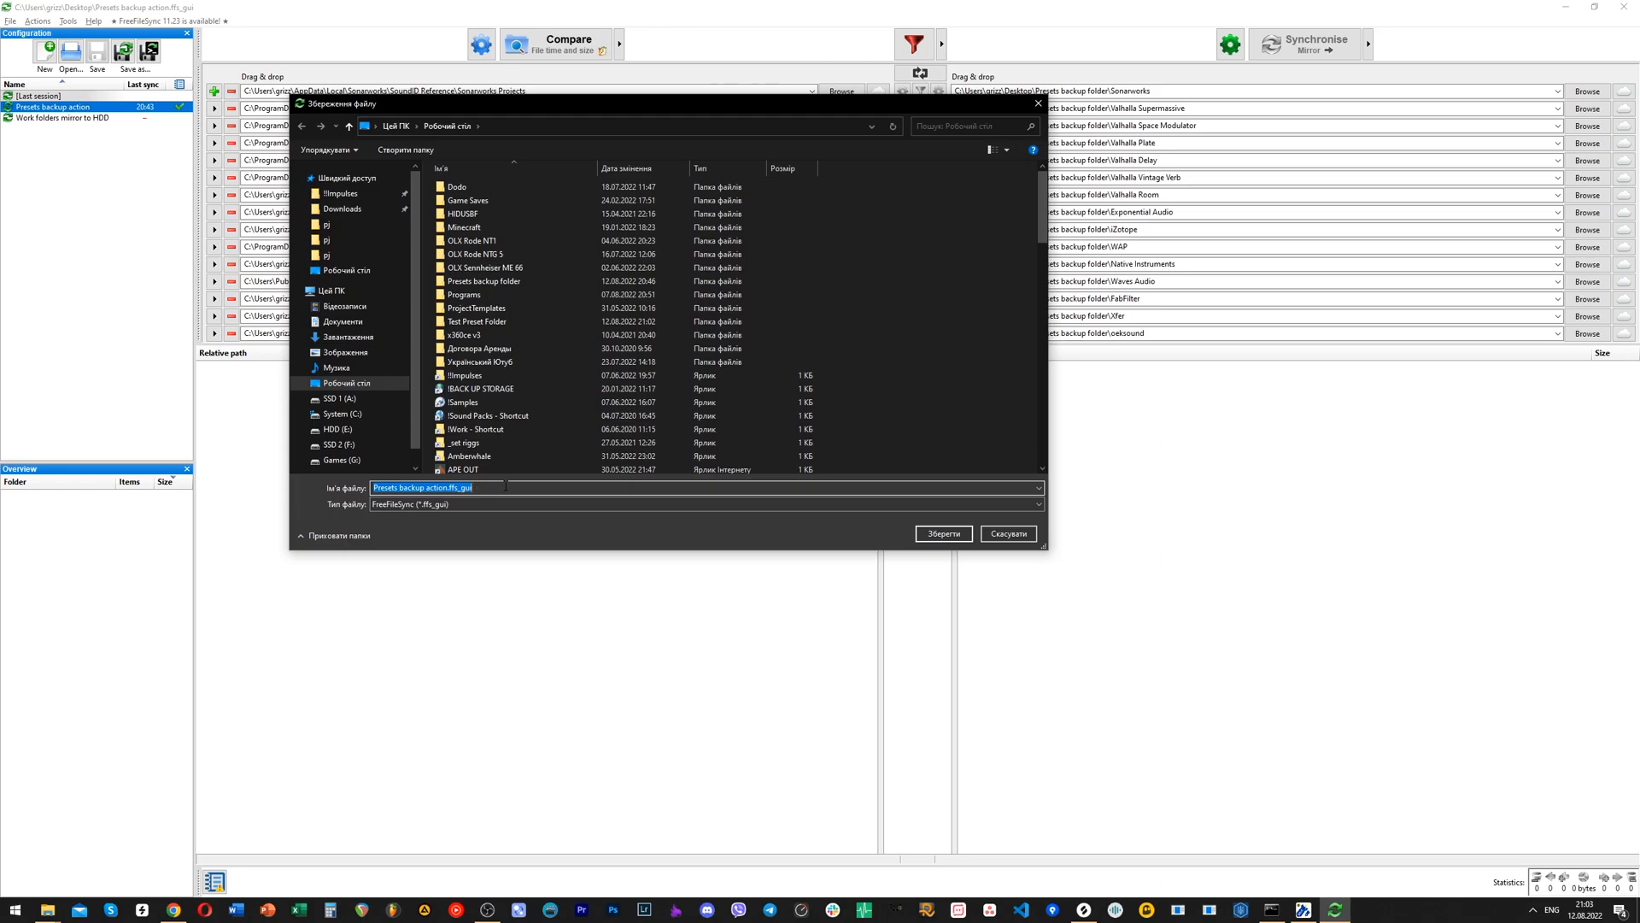
pyautogui.scroll(-3)
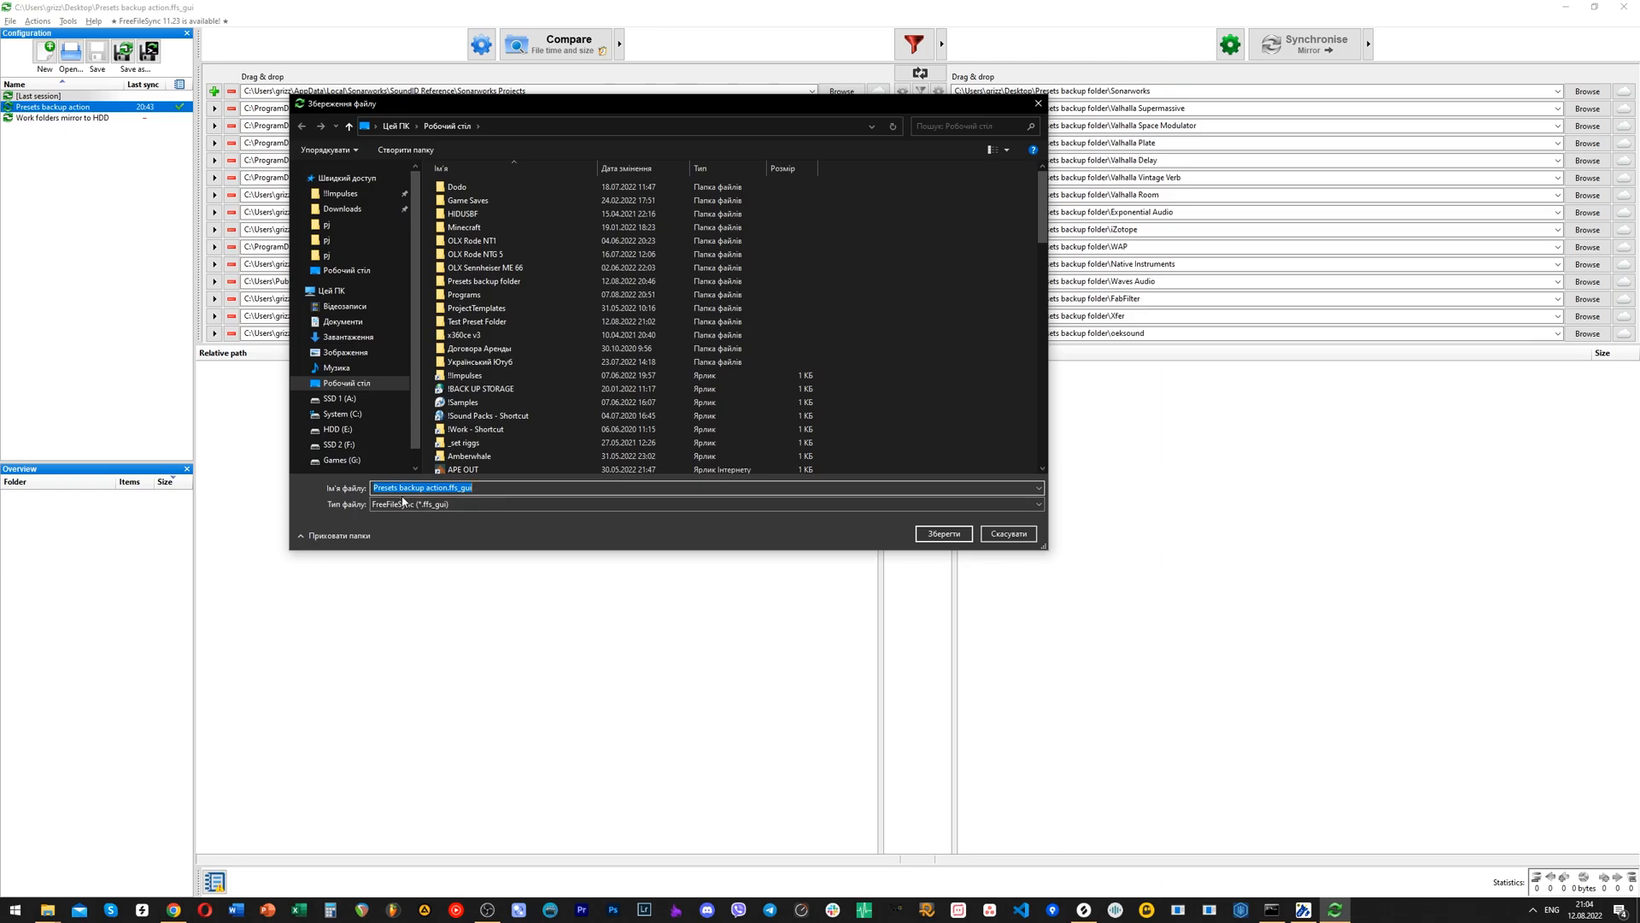
pyautogui.moveTo(421, 569)
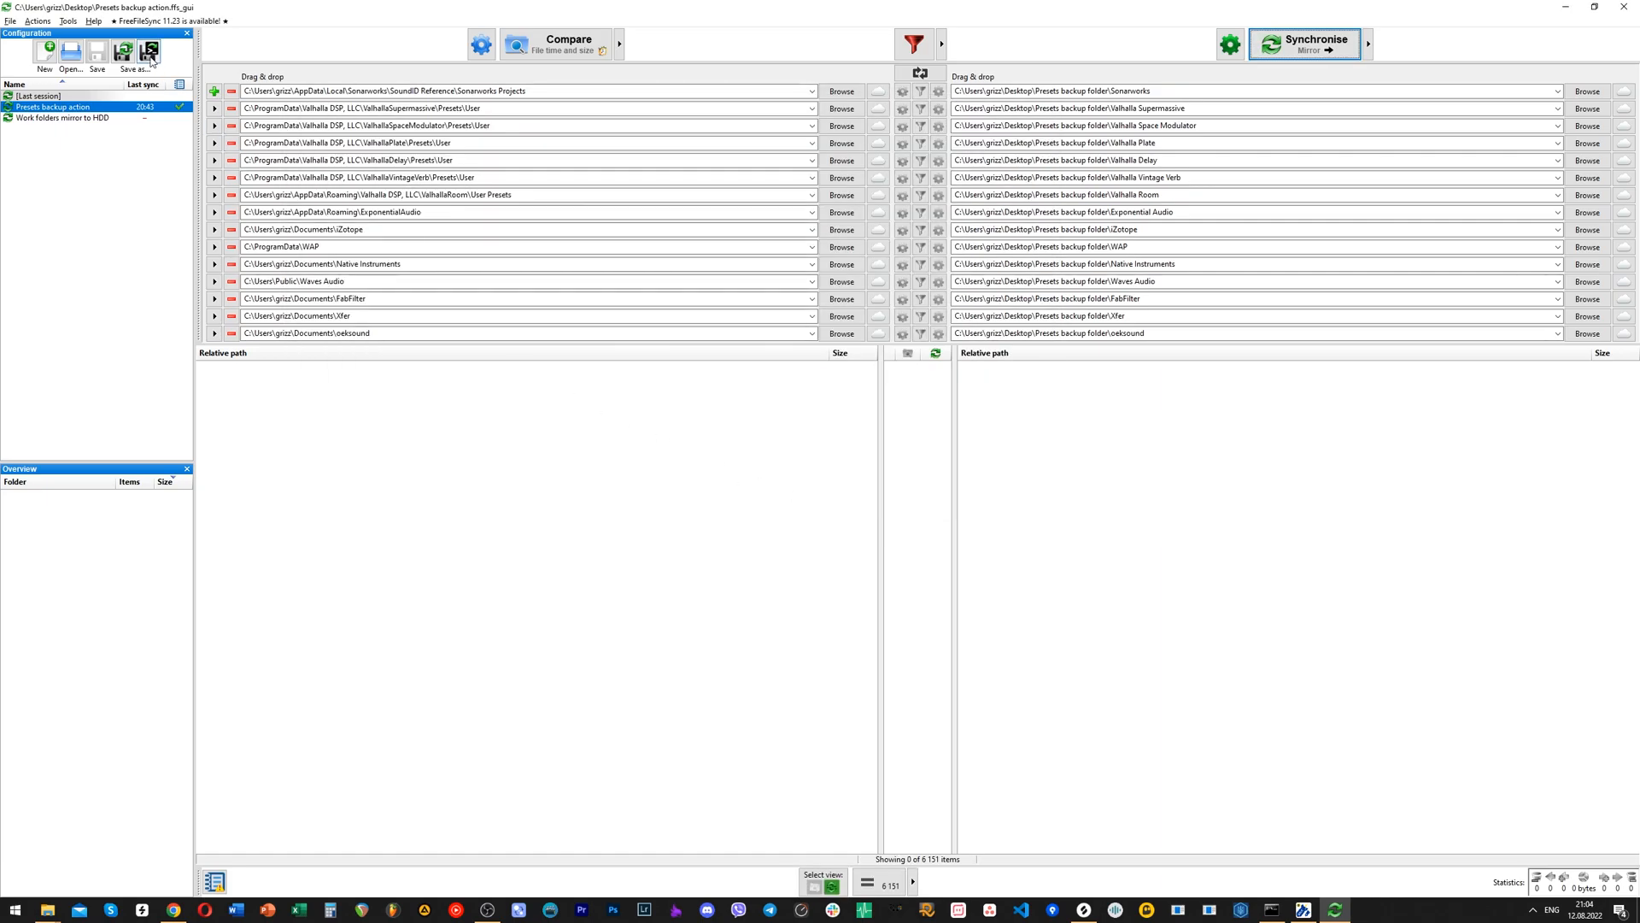
# Step: Start saving the Presets backup action configuration as an unattended batch job
pyautogui.click(151, 50)
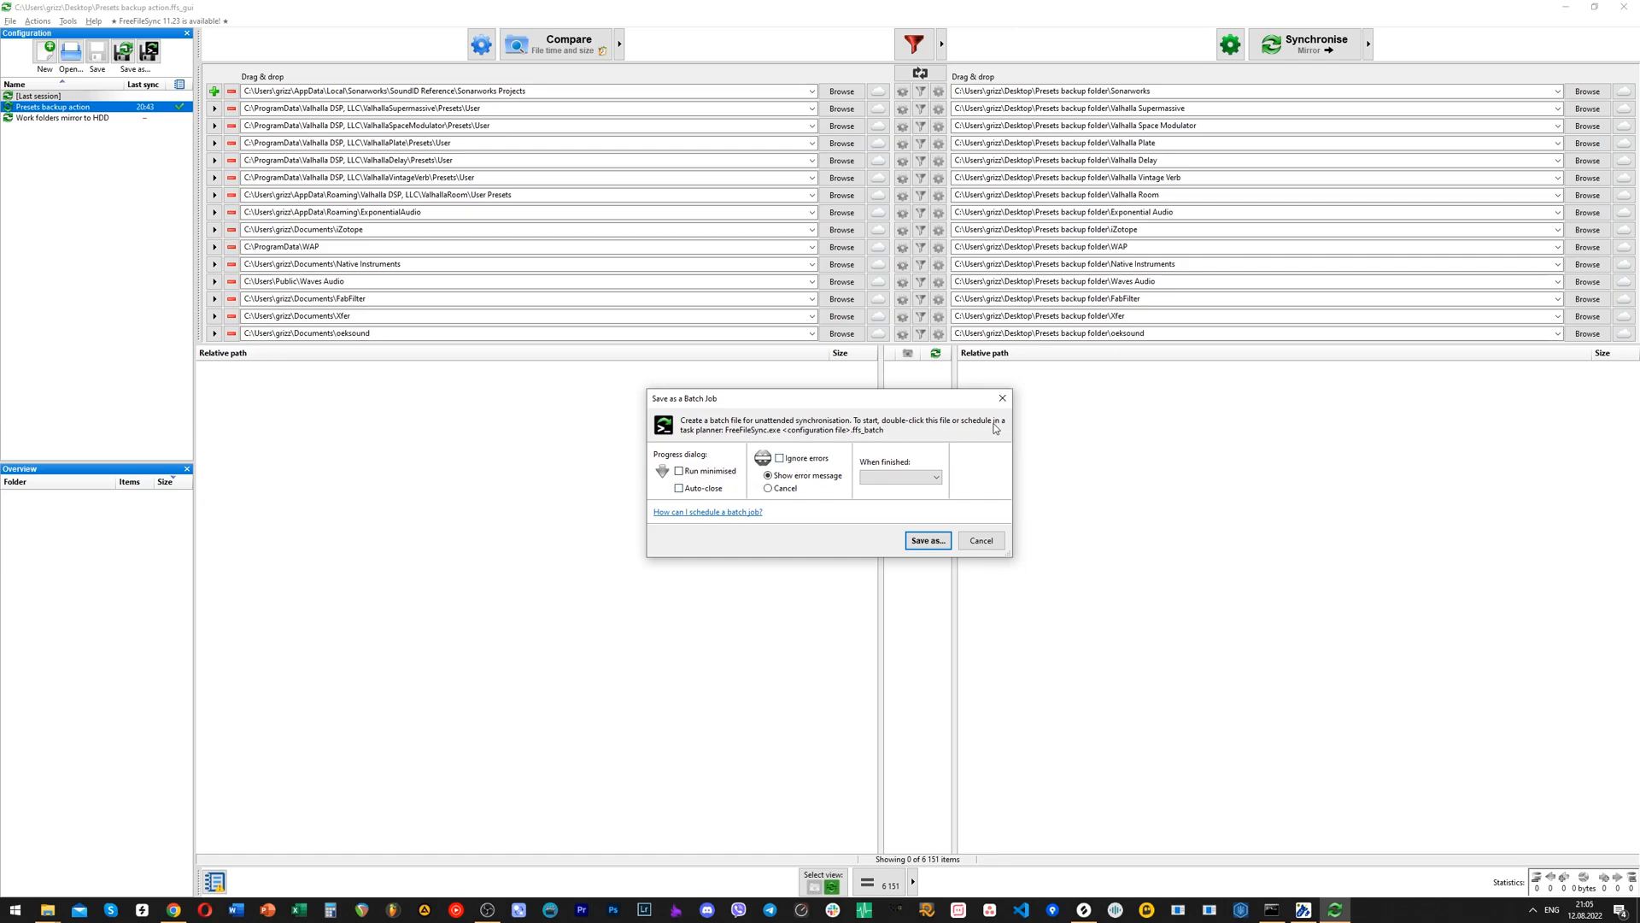
pyautogui.moveTo(738, 420)
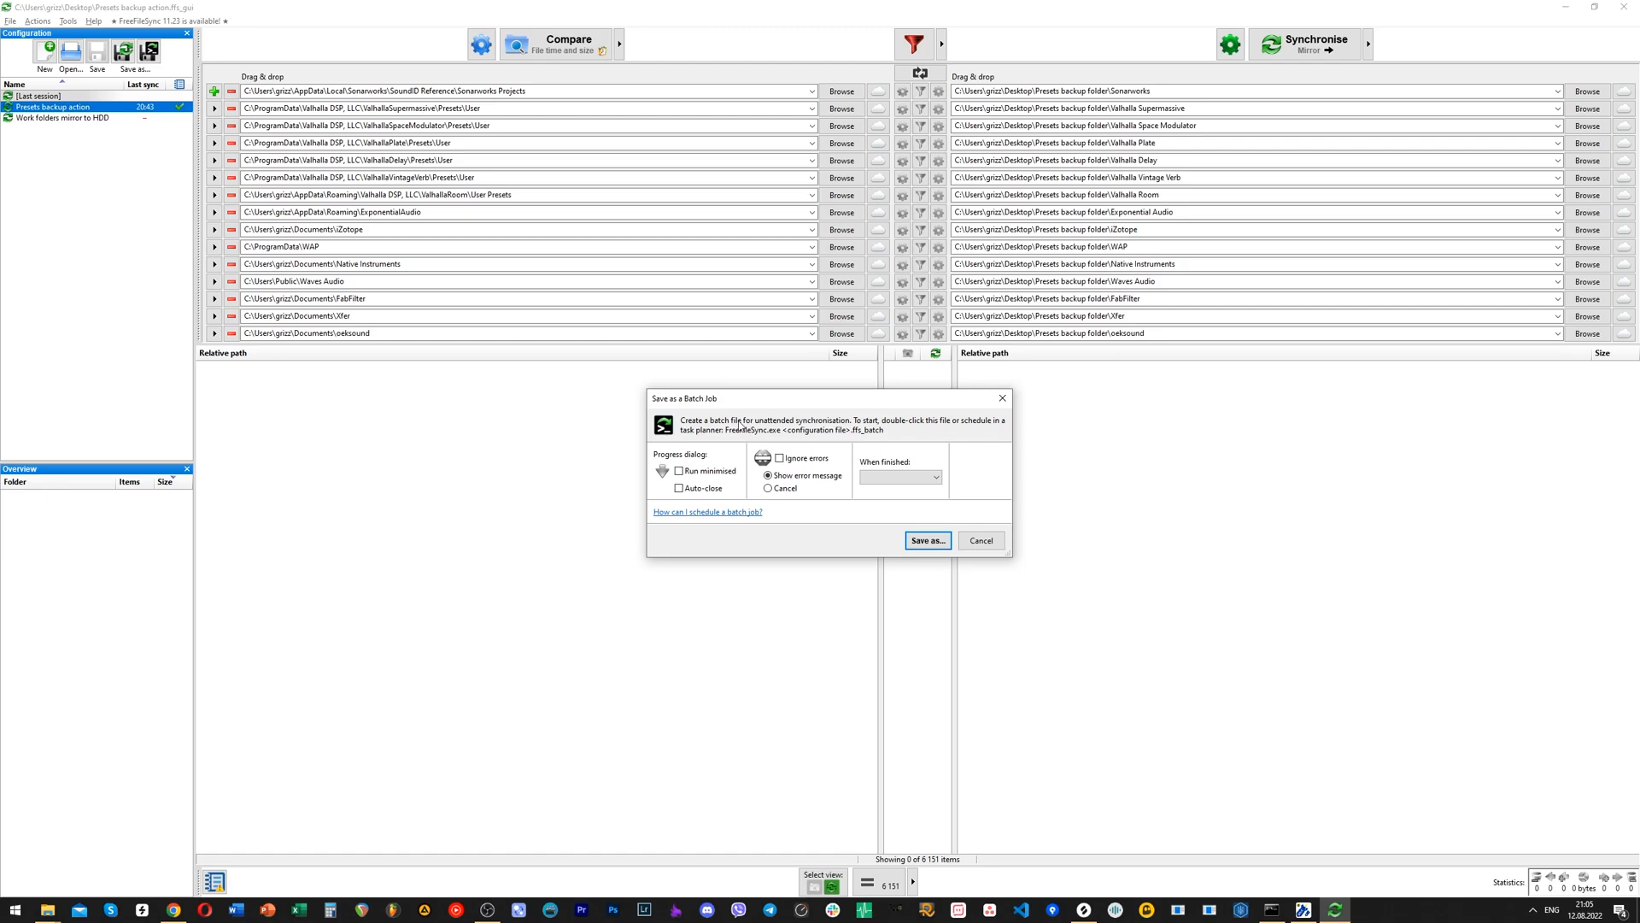
pyautogui.moveTo(713, 442)
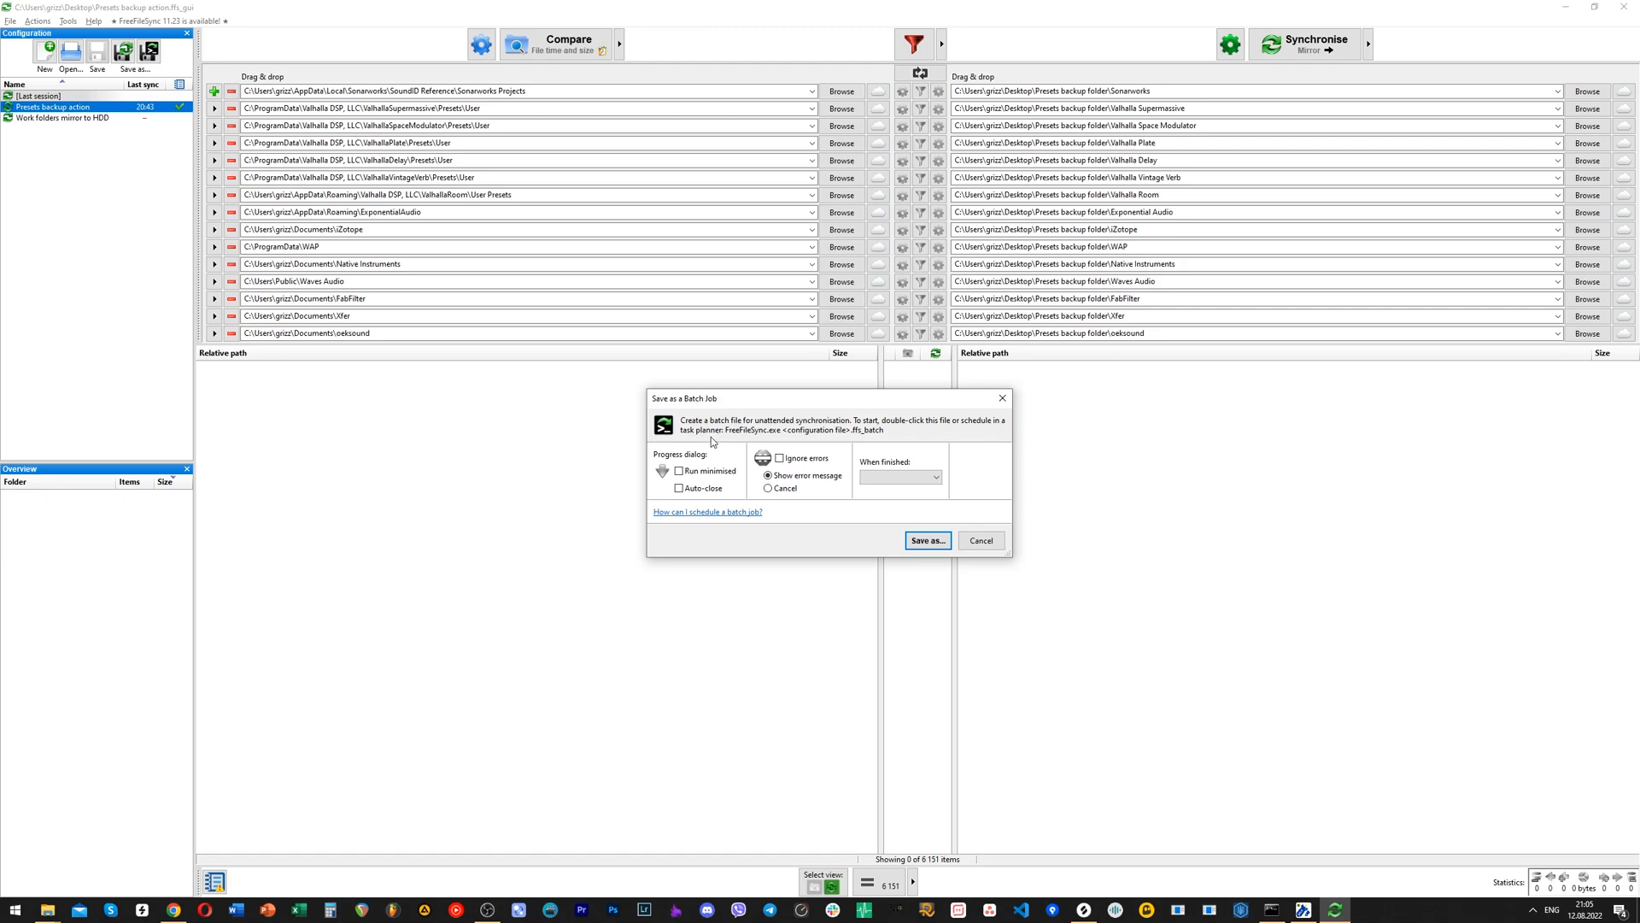